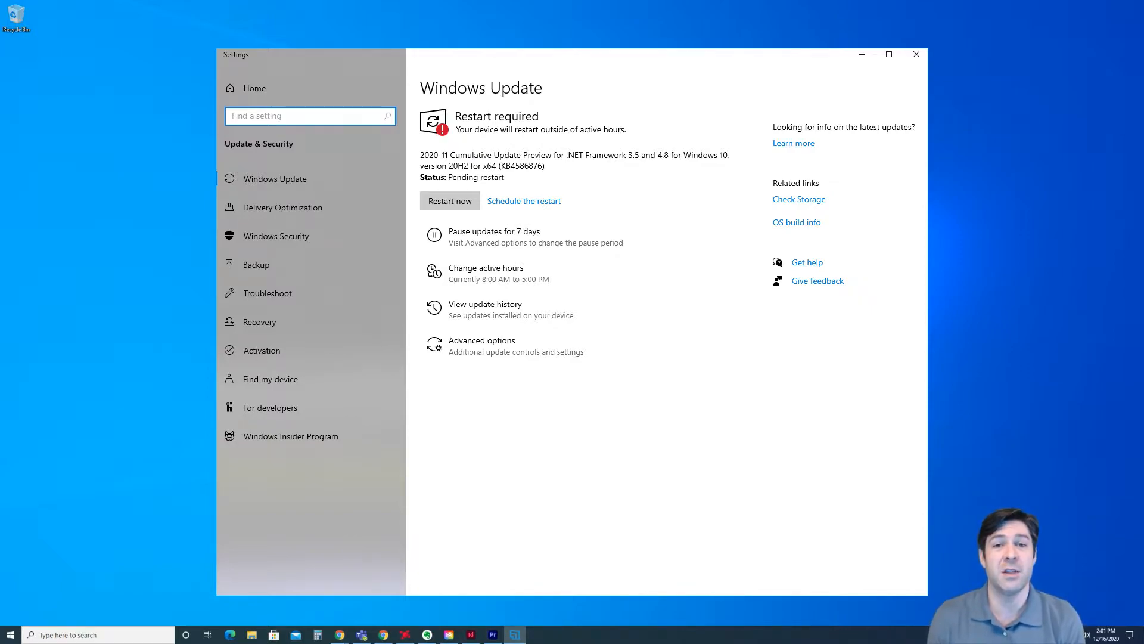
# Close the Settings window after reviewing the pending .NET cumulative update restart.
pyautogui.click(916, 55)
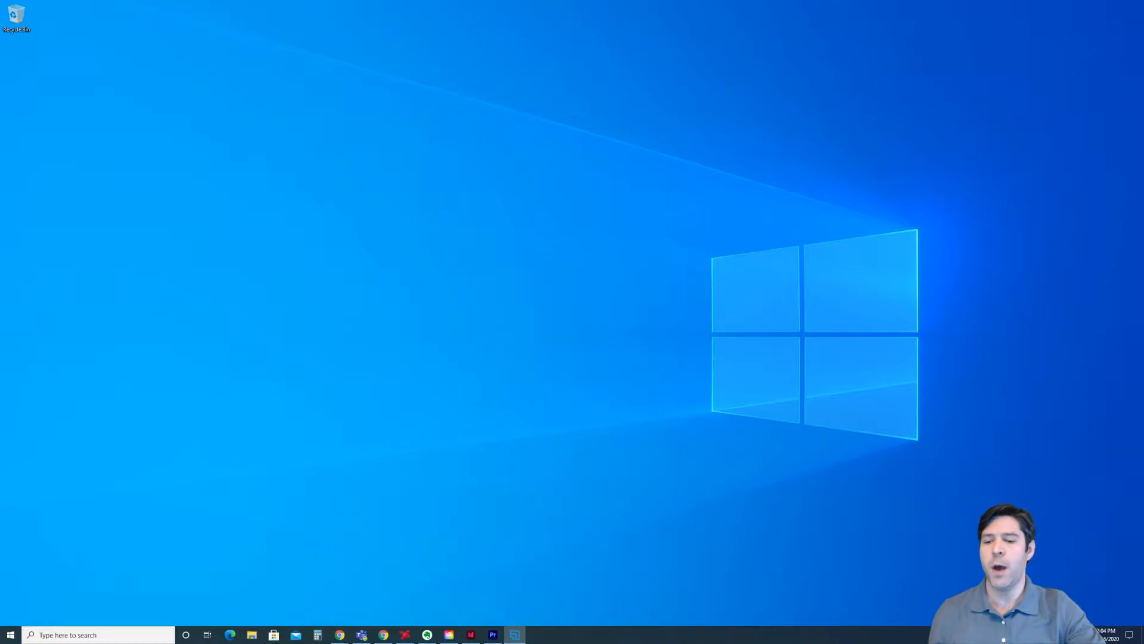
# Search Windows for 'updates' and open Check for updates, now showing an install error.
pyautogui.click(99, 634)
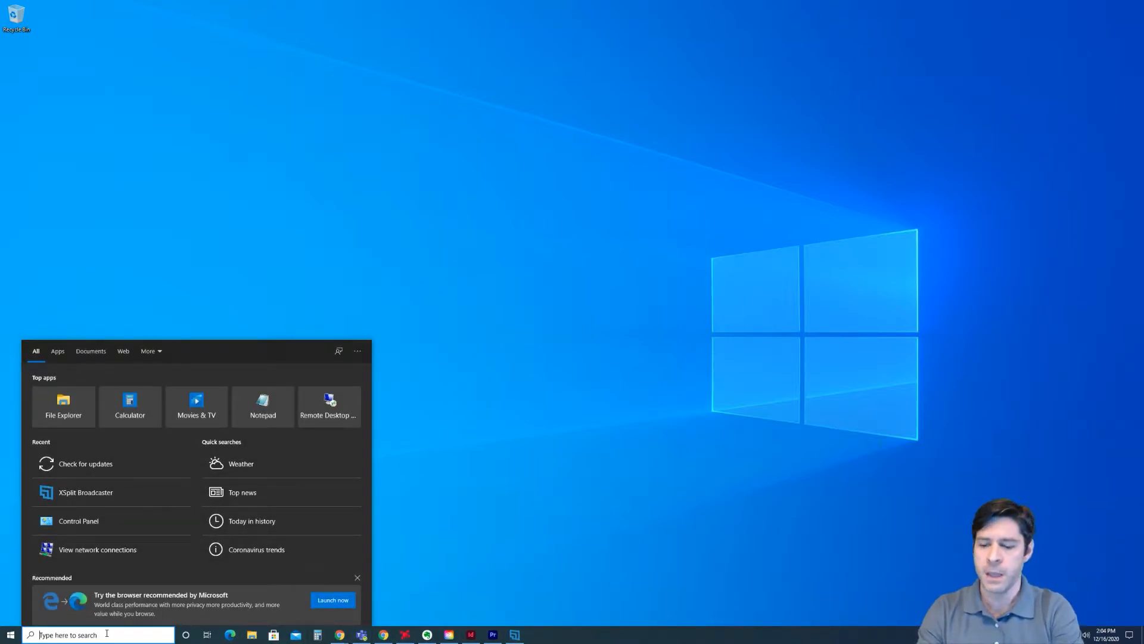
pyautogui.write('updates')
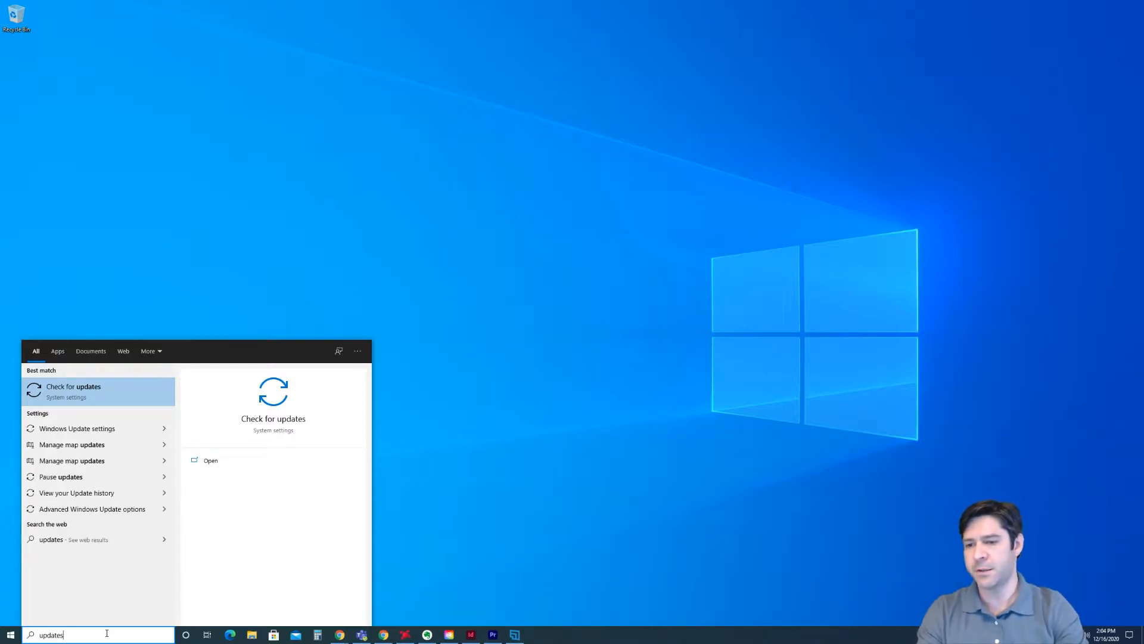
pyautogui.click(73, 390)
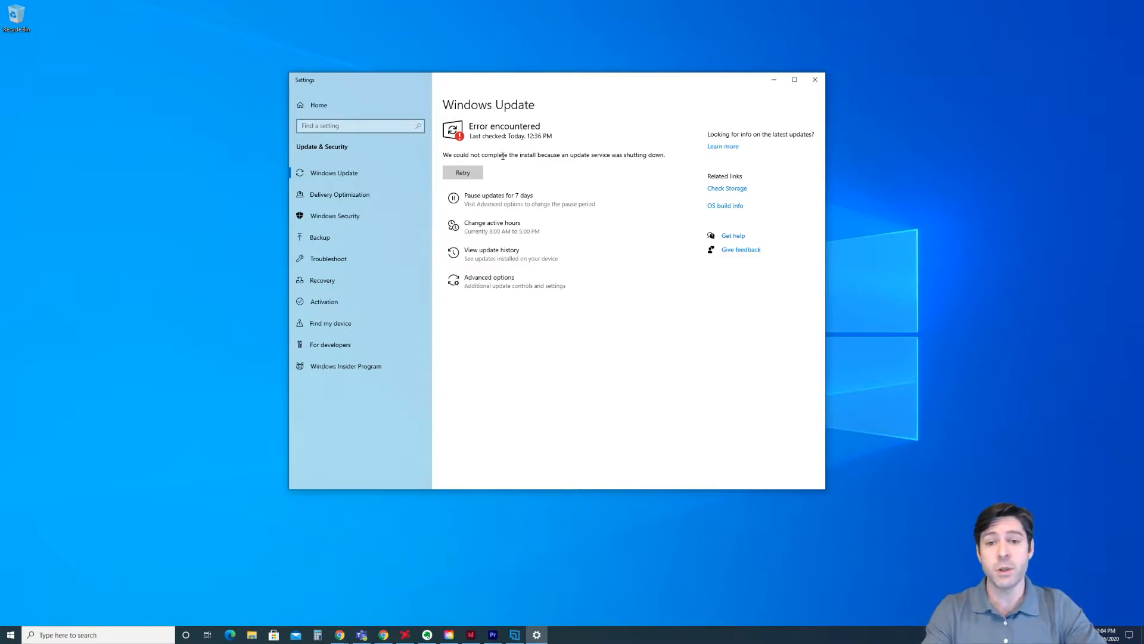
pyautogui.moveTo(493, 84)
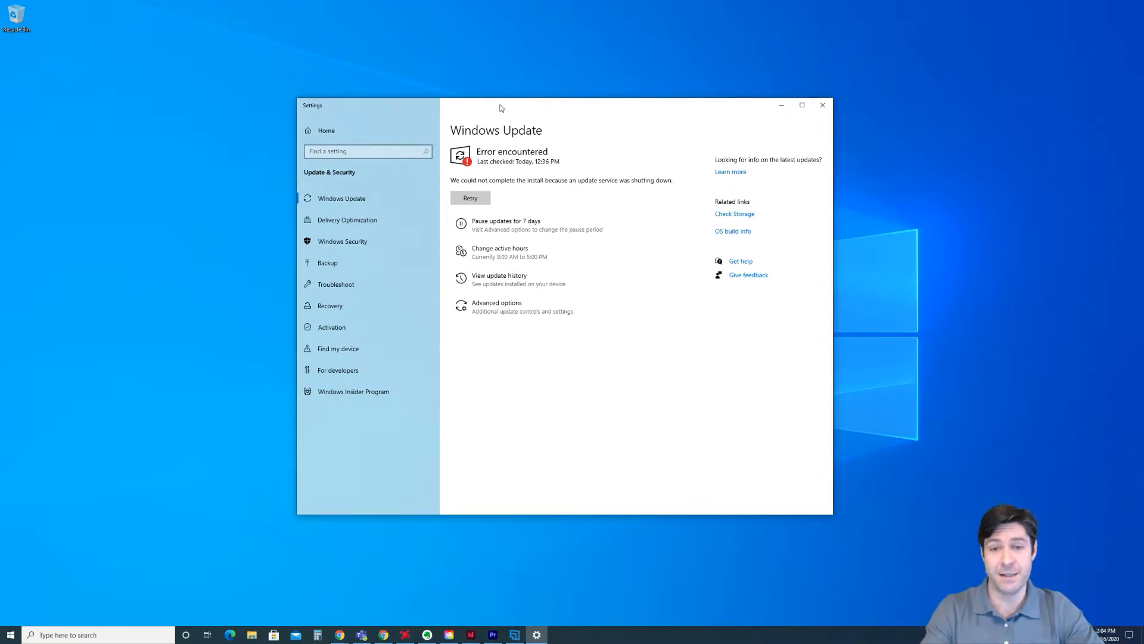
pyautogui.moveTo(488, 121)
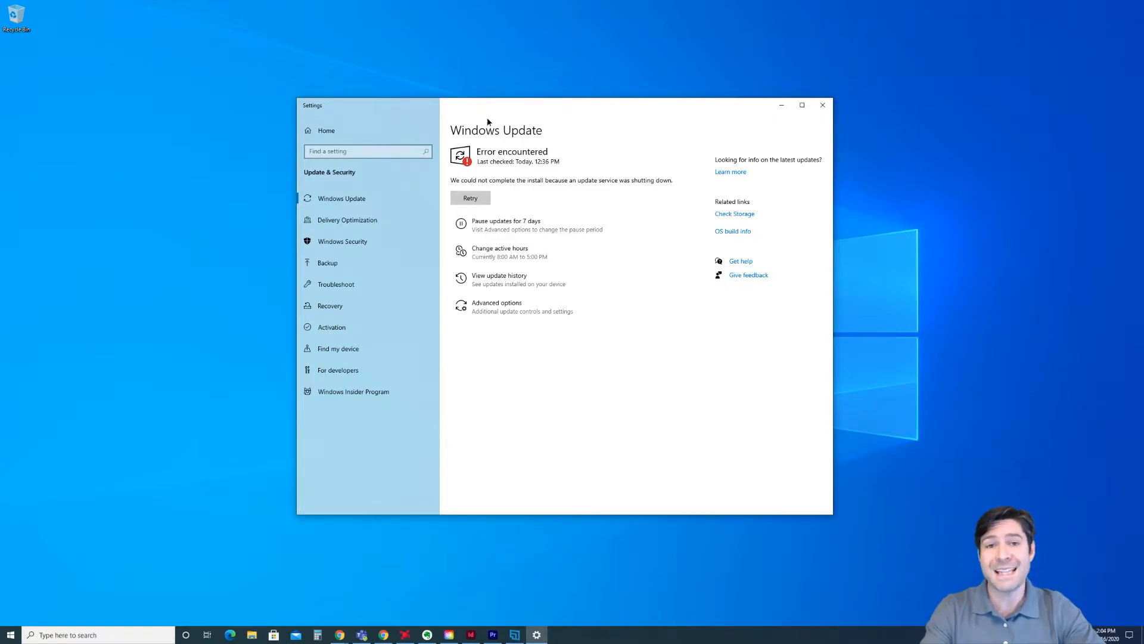
pyautogui.moveTo(490, 108)
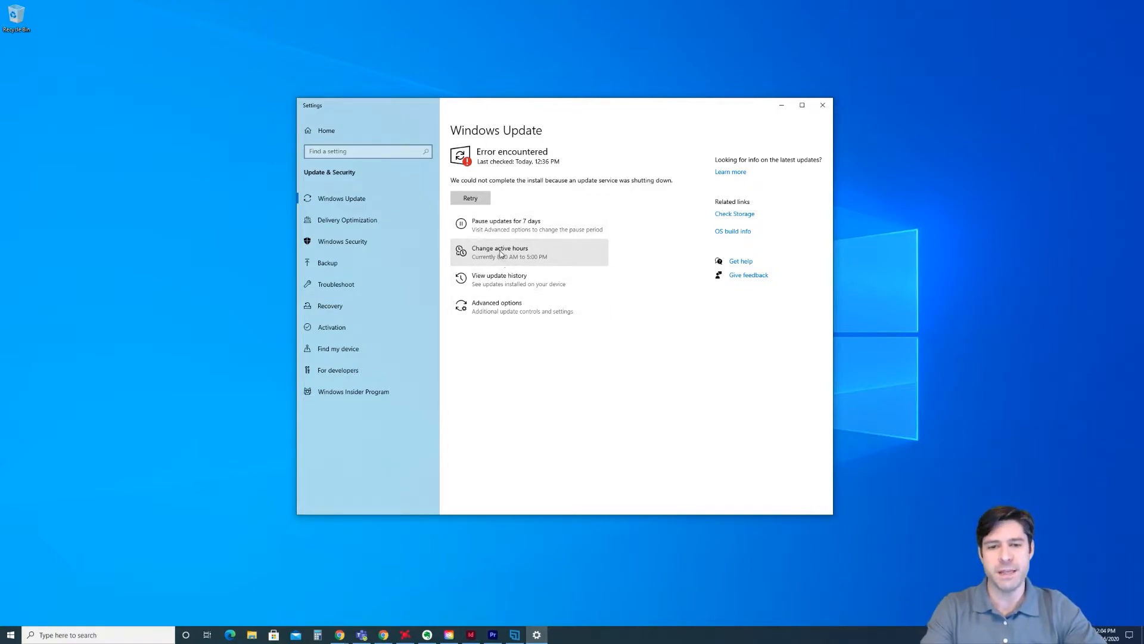
pyautogui.click(499, 251)
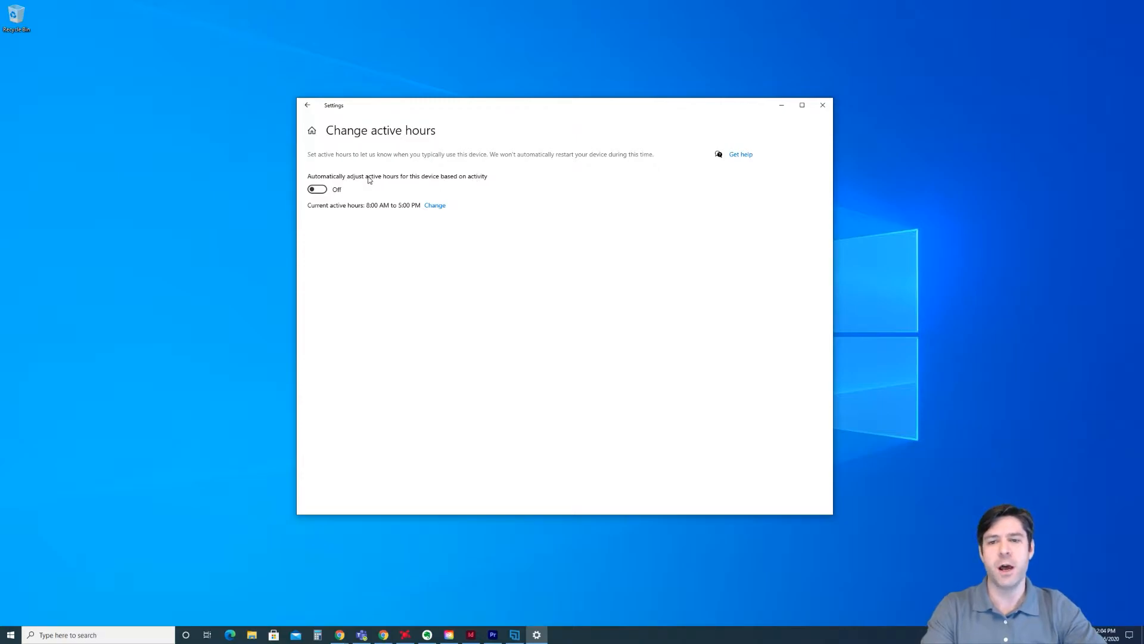
pyautogui.moveTo(481, 238)
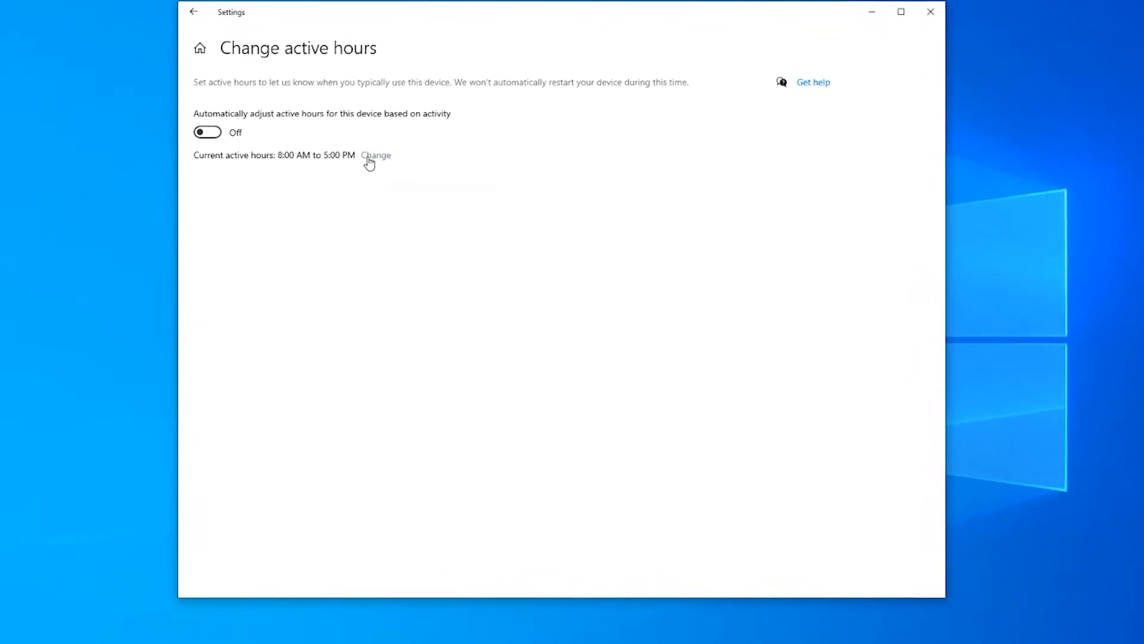
pyautogui.click(375, 155)
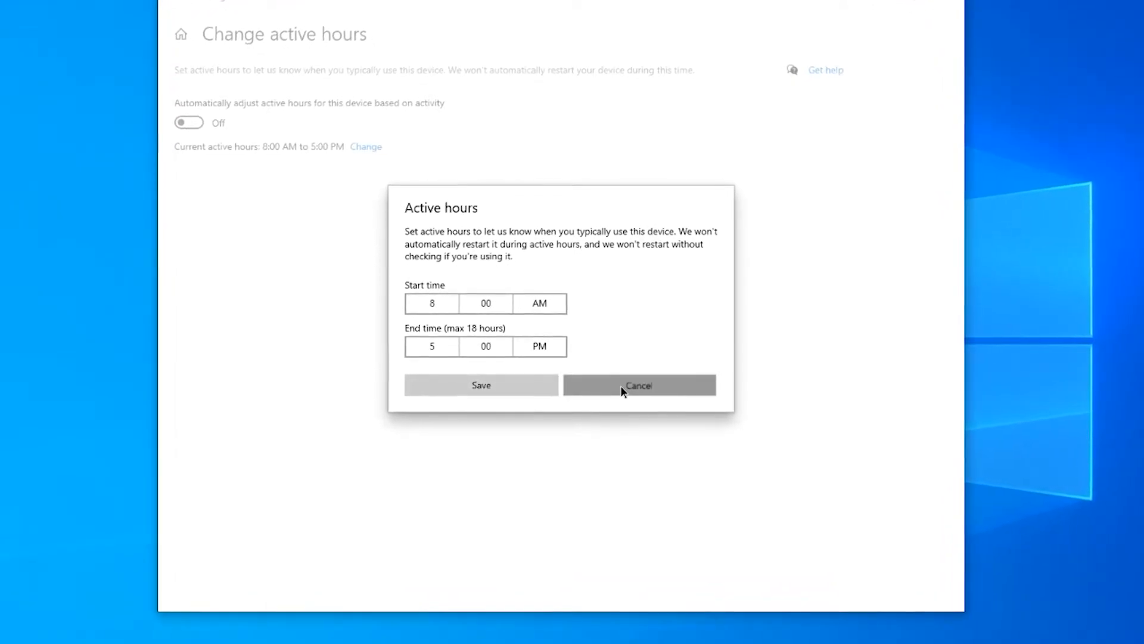
pyautogui.click(638, 384)
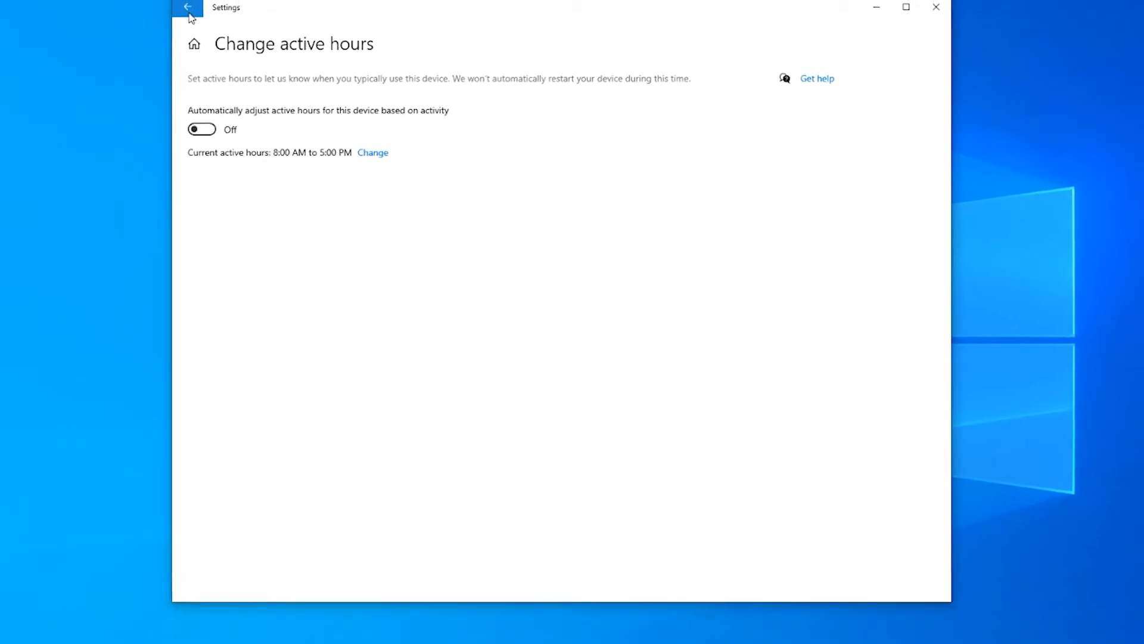
pyautogui.click(186, 9)
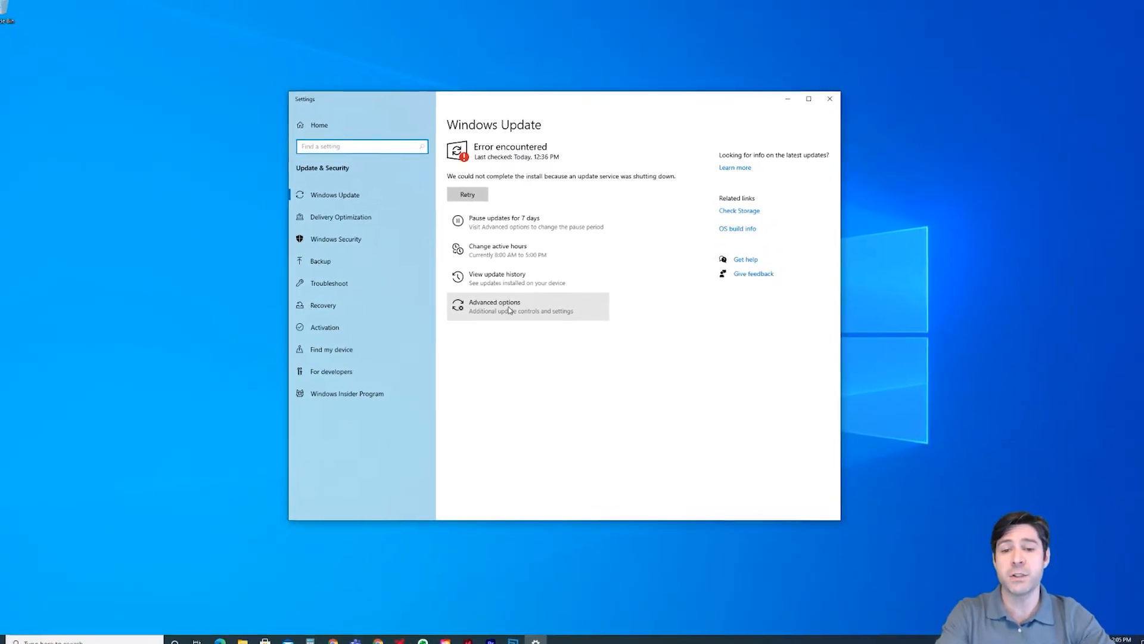
pyautogui.click(494, 305)
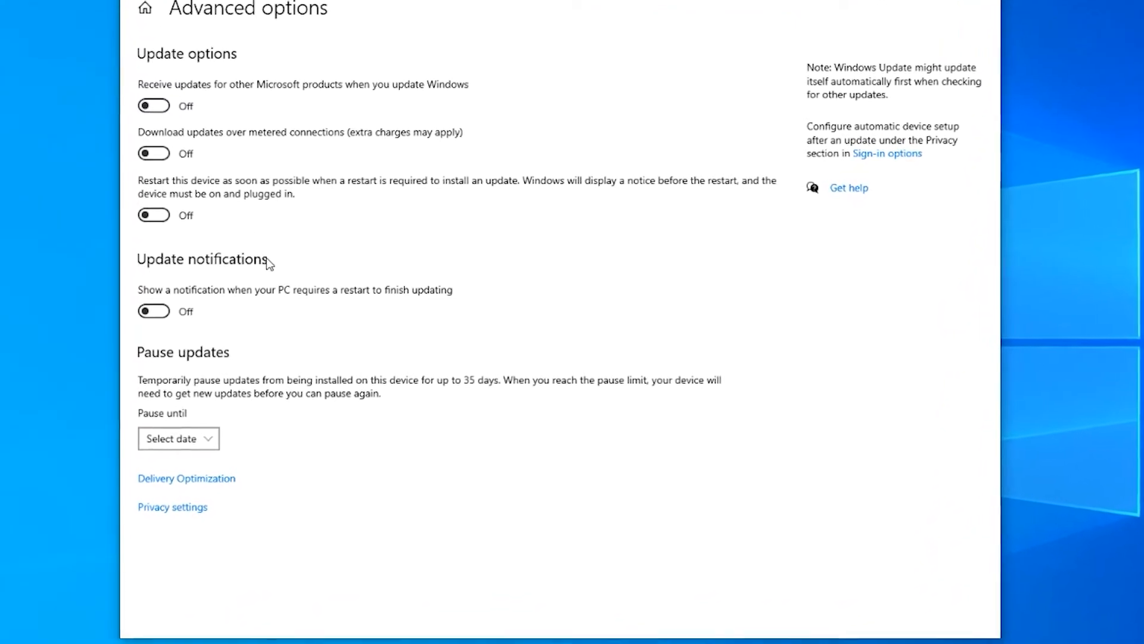
pyautogui.scroll(-3)
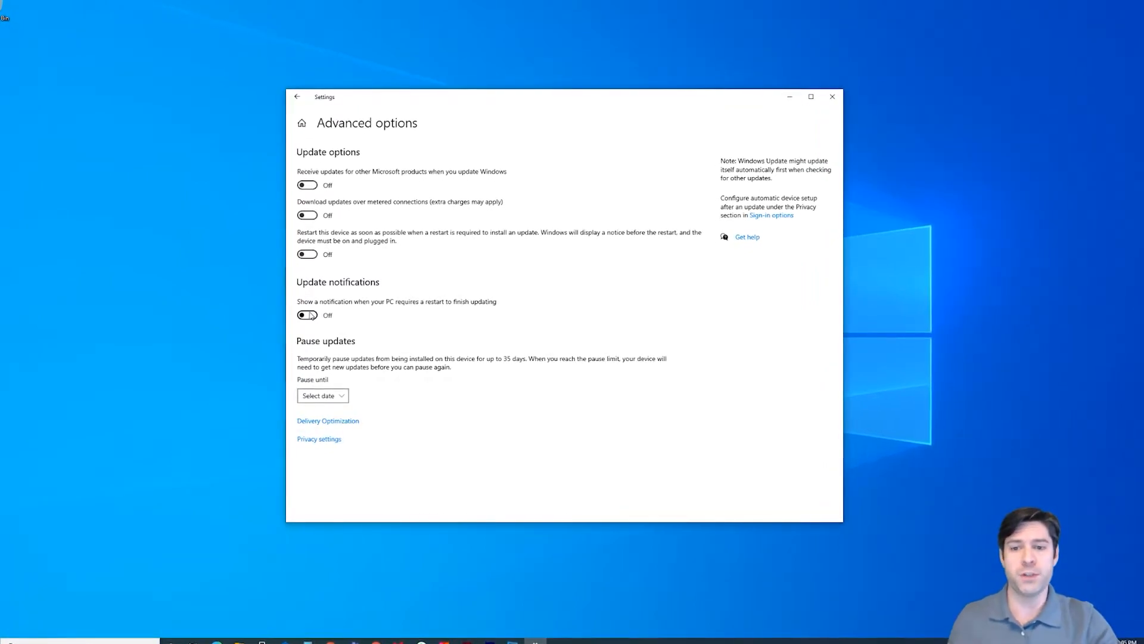
pyautogui.click(305, 315)
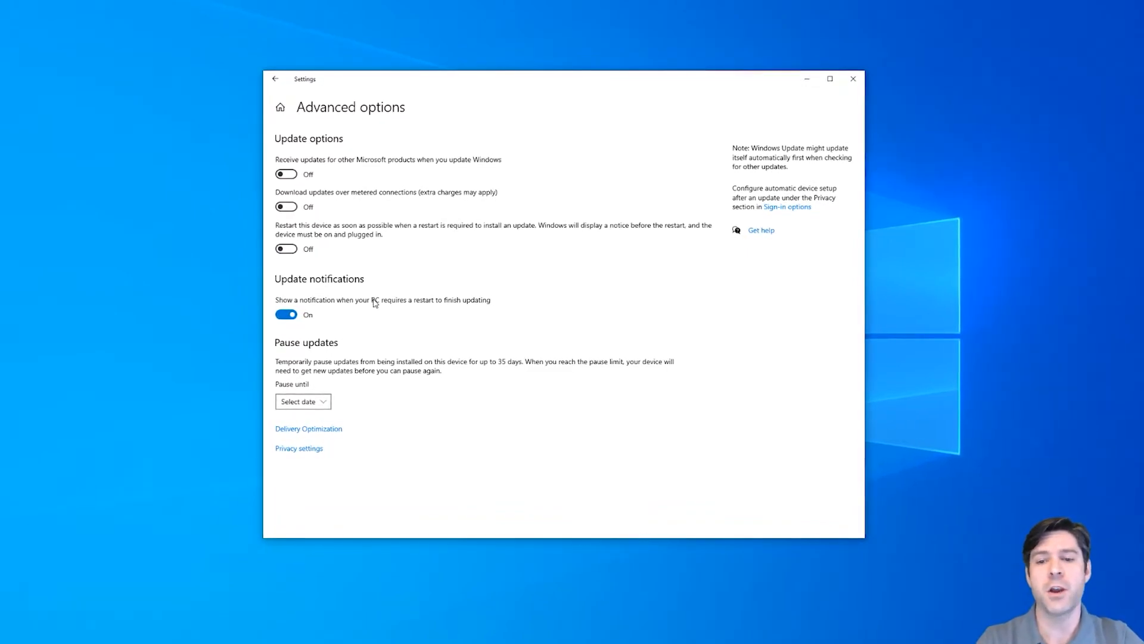
pyautogui.click(286, 314)
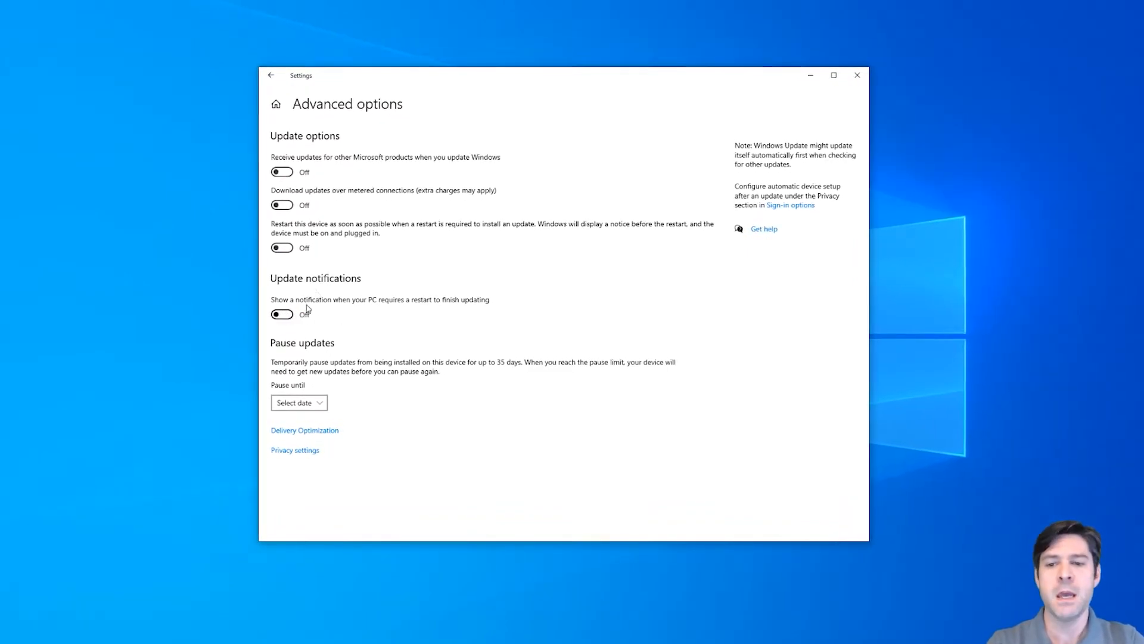
pyautogui.click(270, 75)
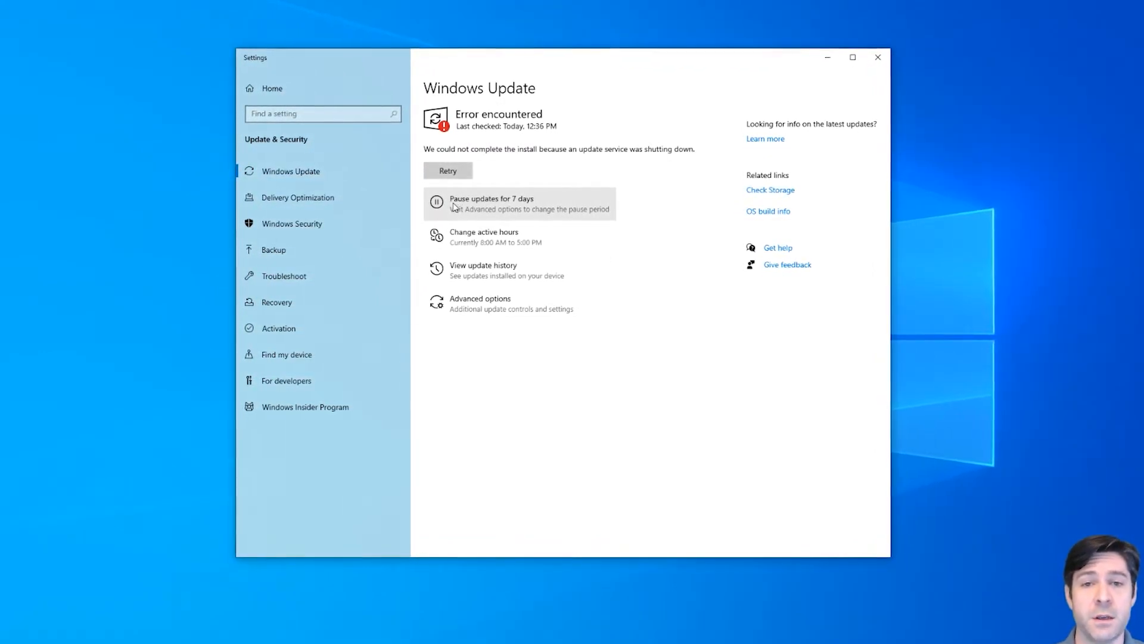
# Pause updates for 7 days, until 1/20/2021, and open Advanced options.
pyautogui.click(491, 203)
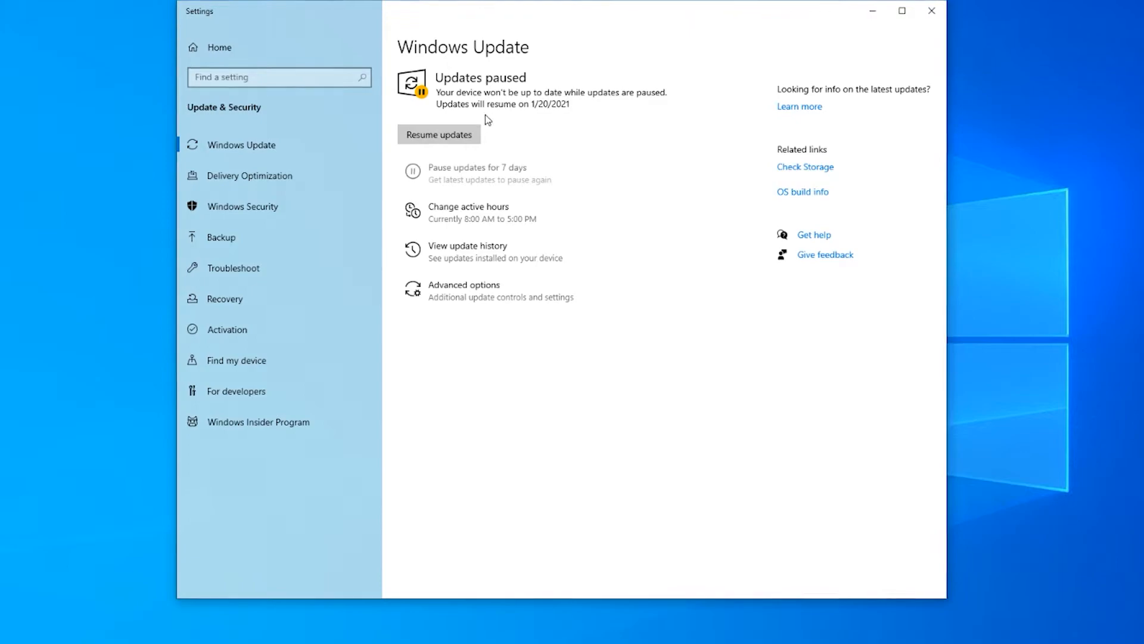
pyautogui.click(438, 134)
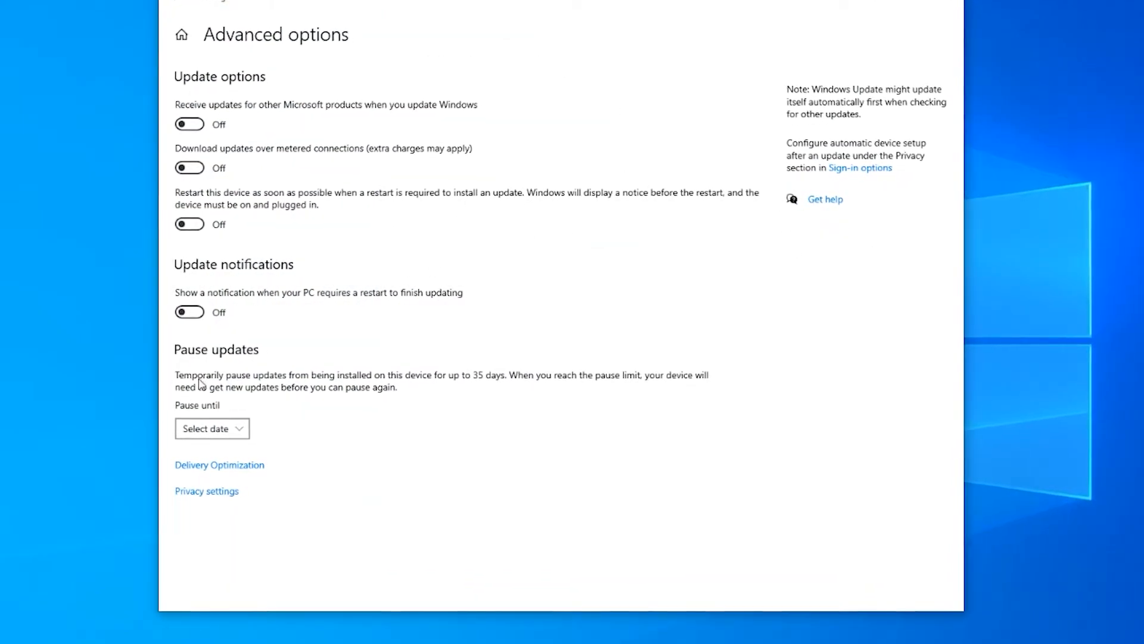
pyautogui.click(211, 428)
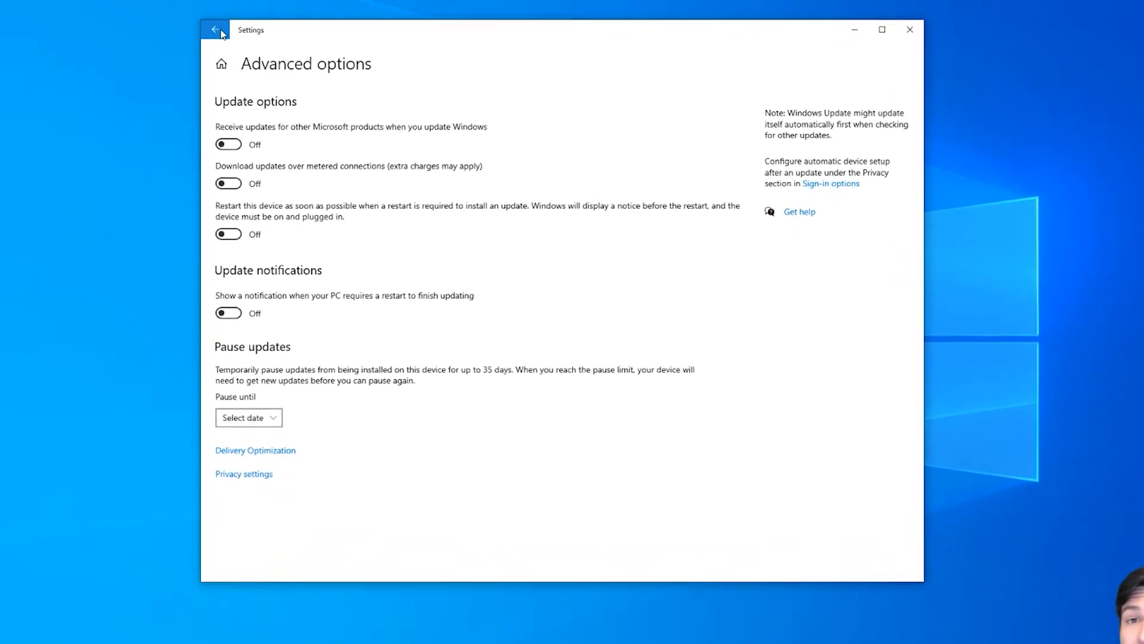
# Go back to Windows Update, where the .NET Framework cumulative update preview is downloading.
pyautogui.click(217, 30)
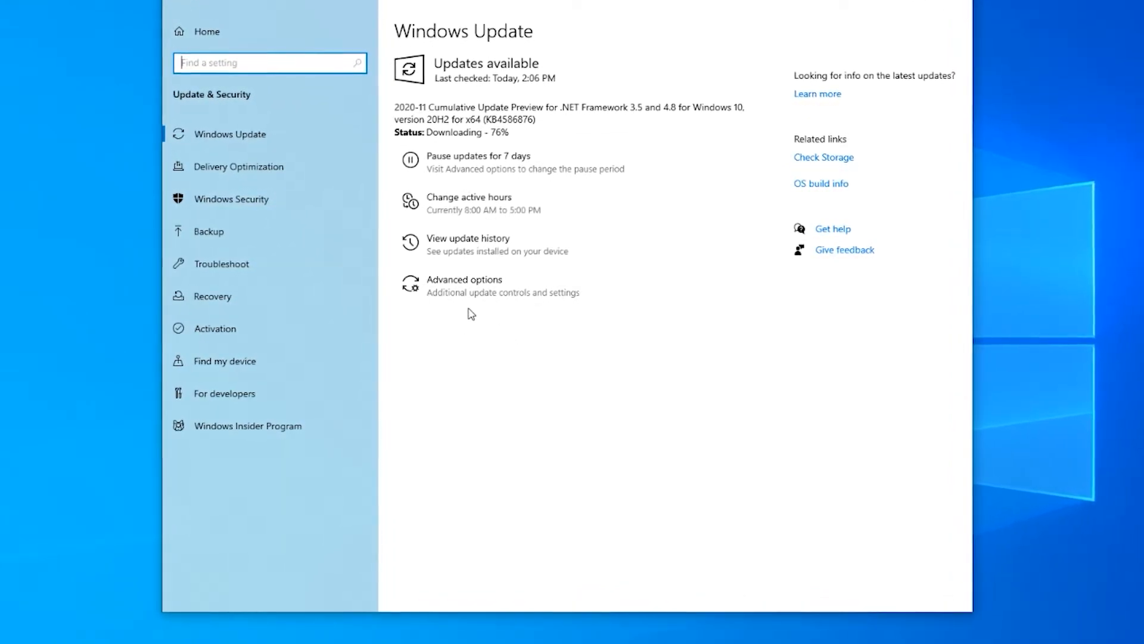
pyautogui.moveTo(511, 243)
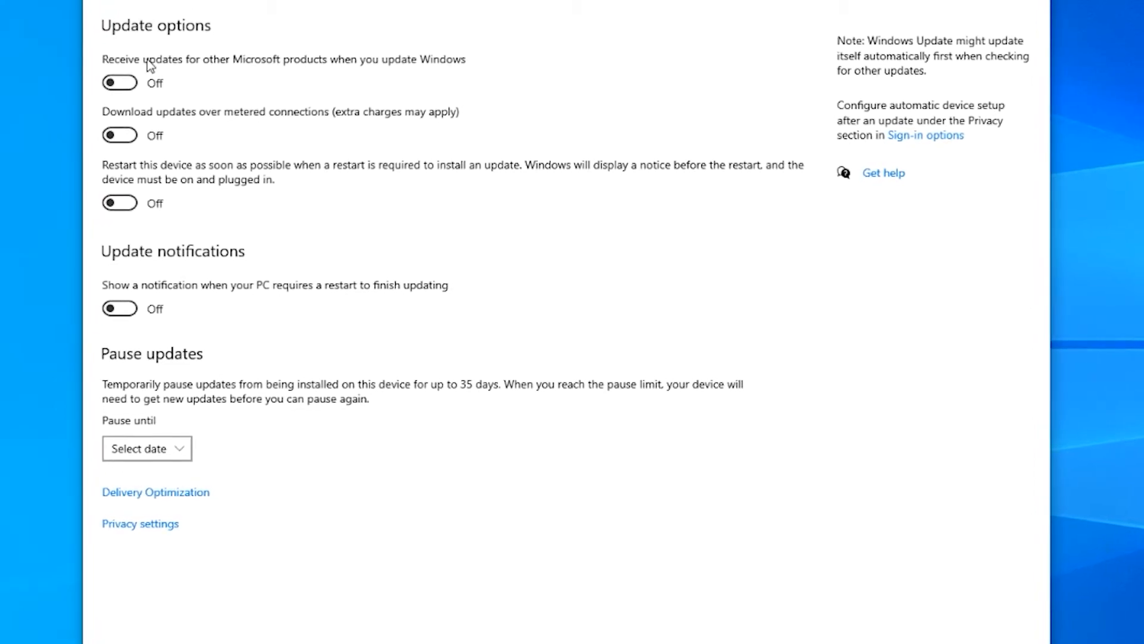
pyautogui.scroll(-3)
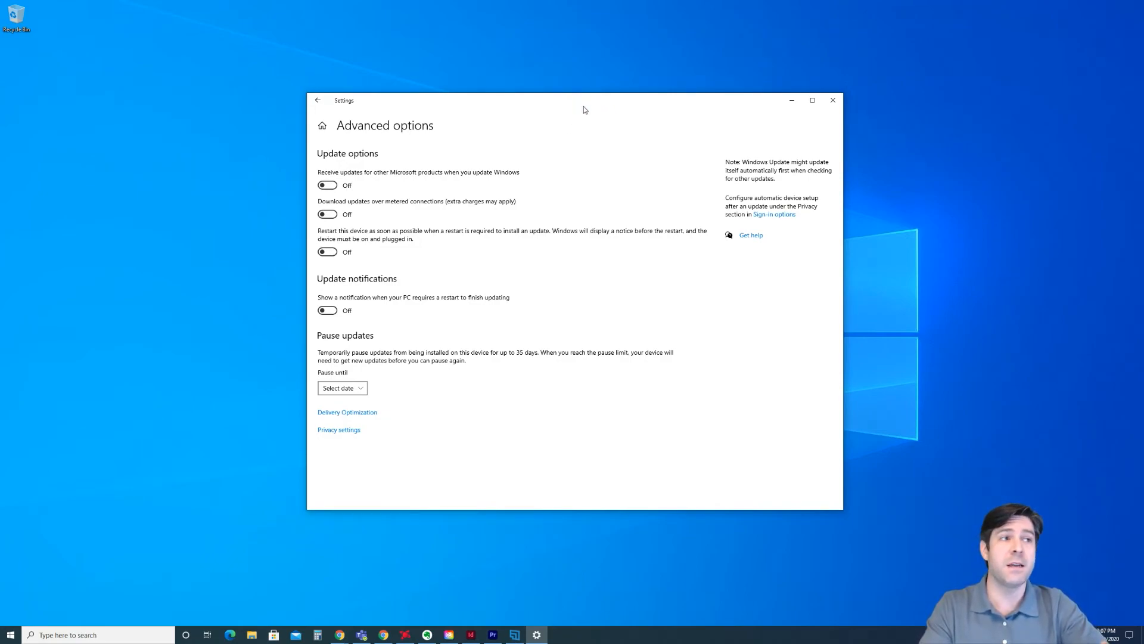
pyautogui.moveTo(579, 106)
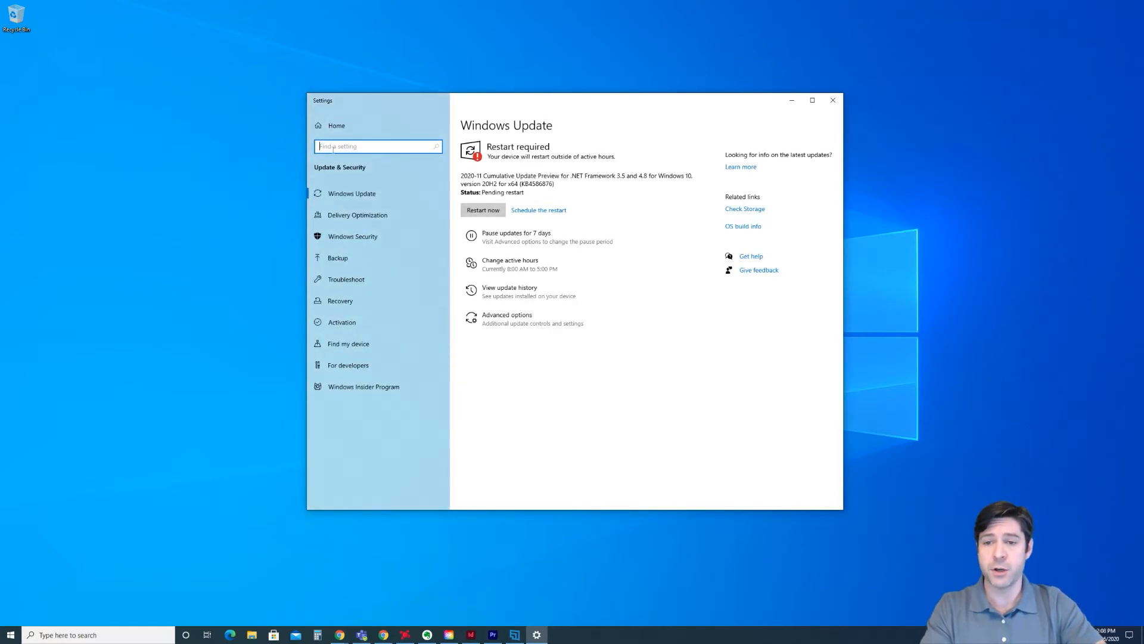
# Search settings for 'network' and open Check network status.
pyautogui.write('network')
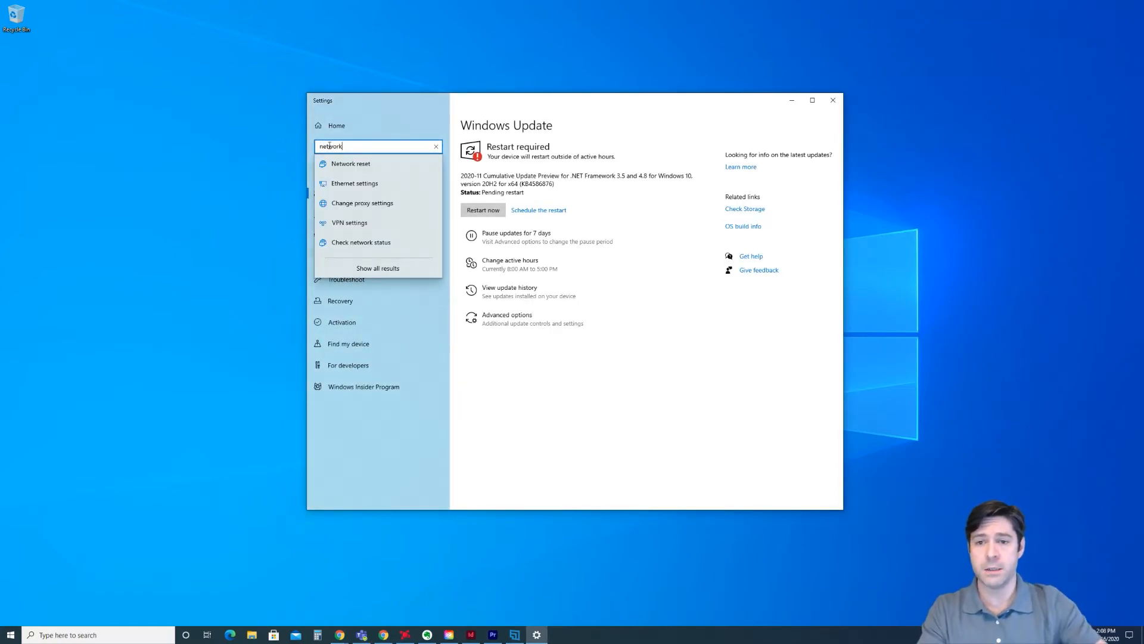
pyautogui.moveTo(349, 222)
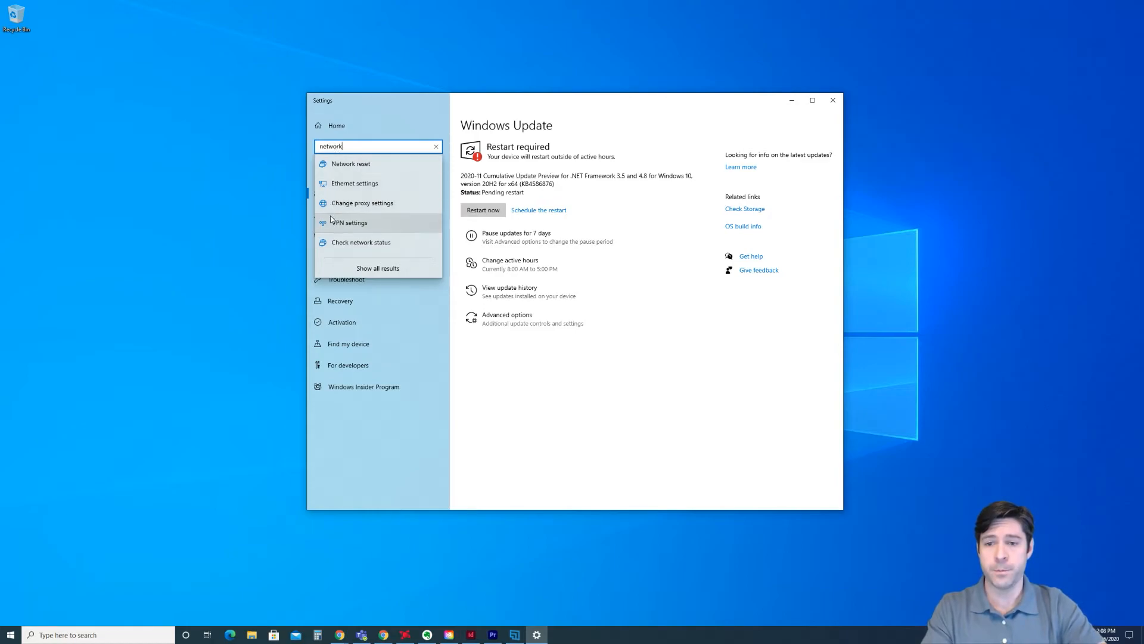
pyautogui.click(360, 241)
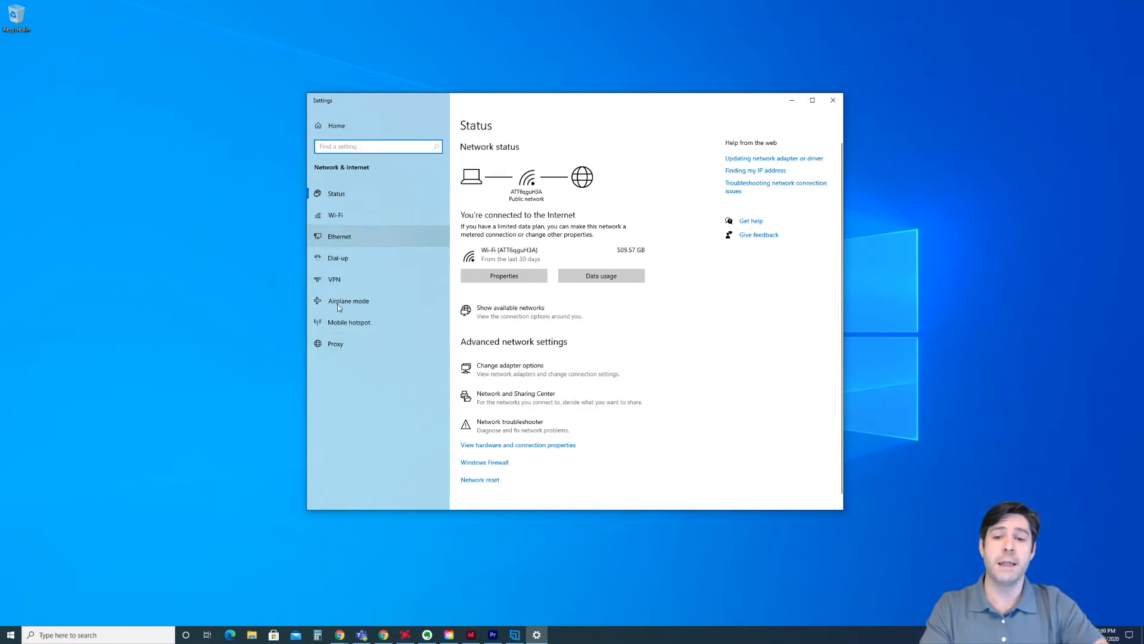
# Open the Wi-Fi page showing the connected secured network.
pyautogui.click(335, 193)
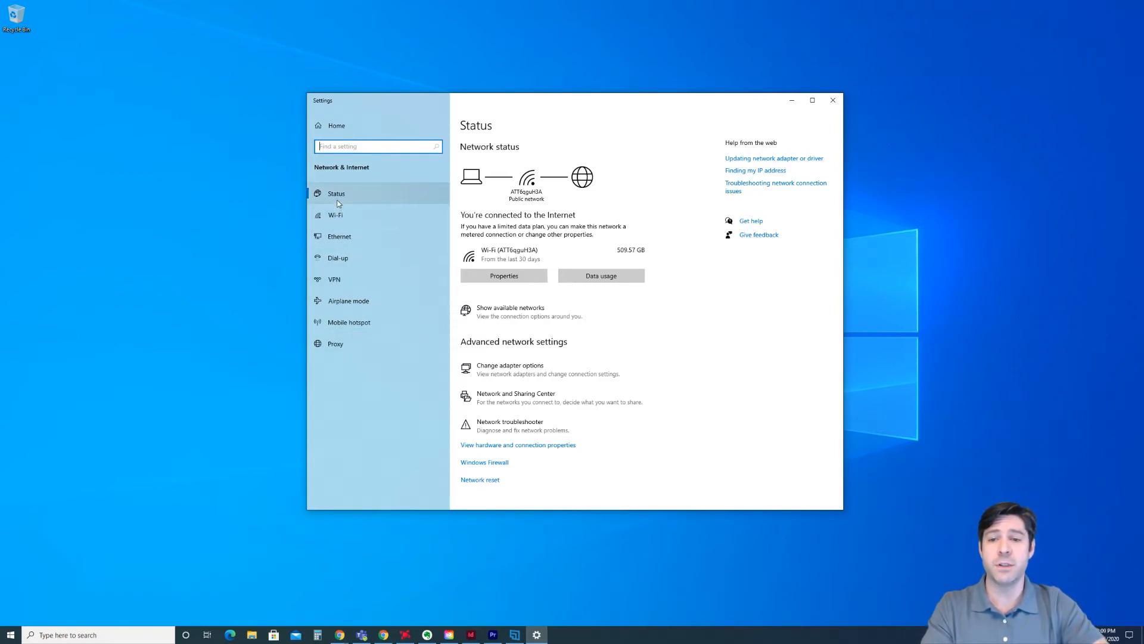
pyautogui.click(335, 214)
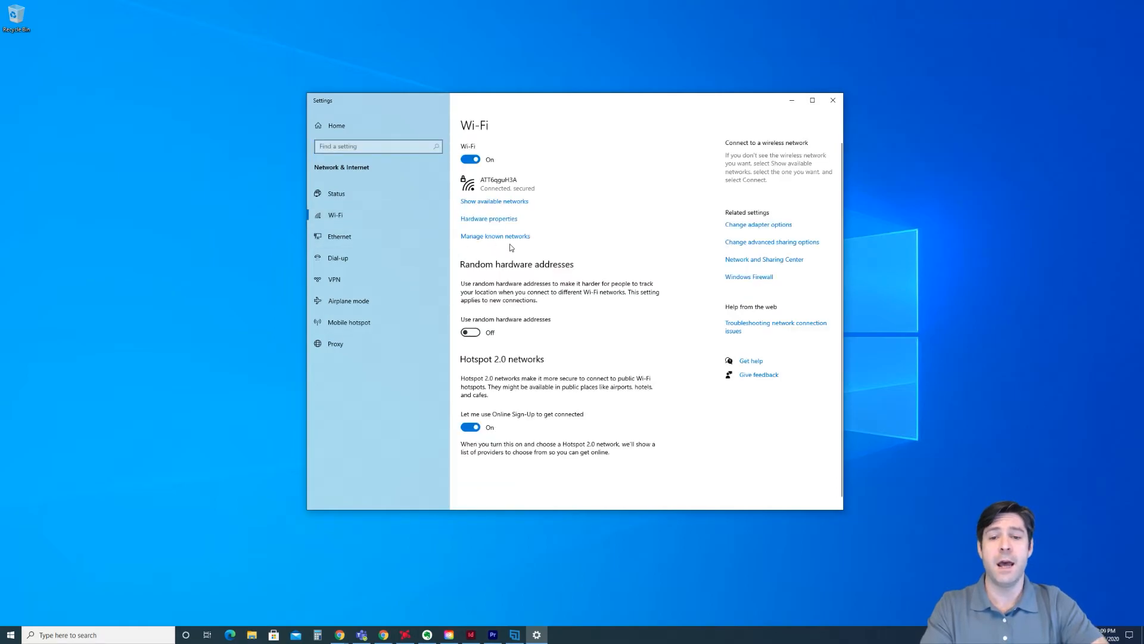
pyautogui.moveTo(613, 270)
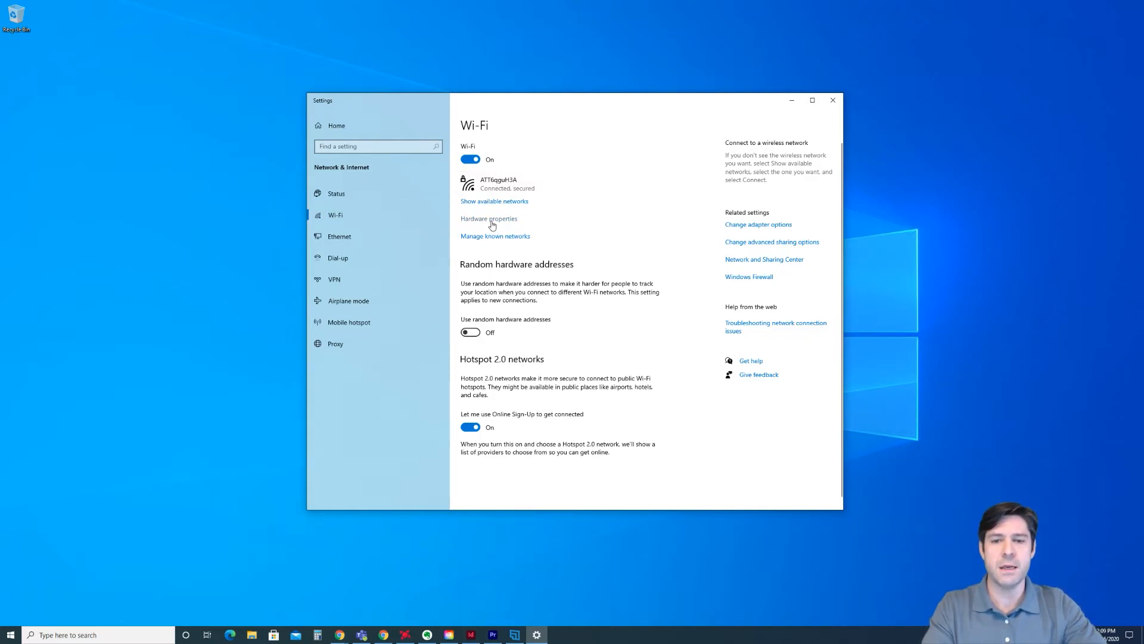
# Review the Wi-Fi adapter's hardware properties and return to Wi-Fi settings.
pyautogui.click(488, 218)
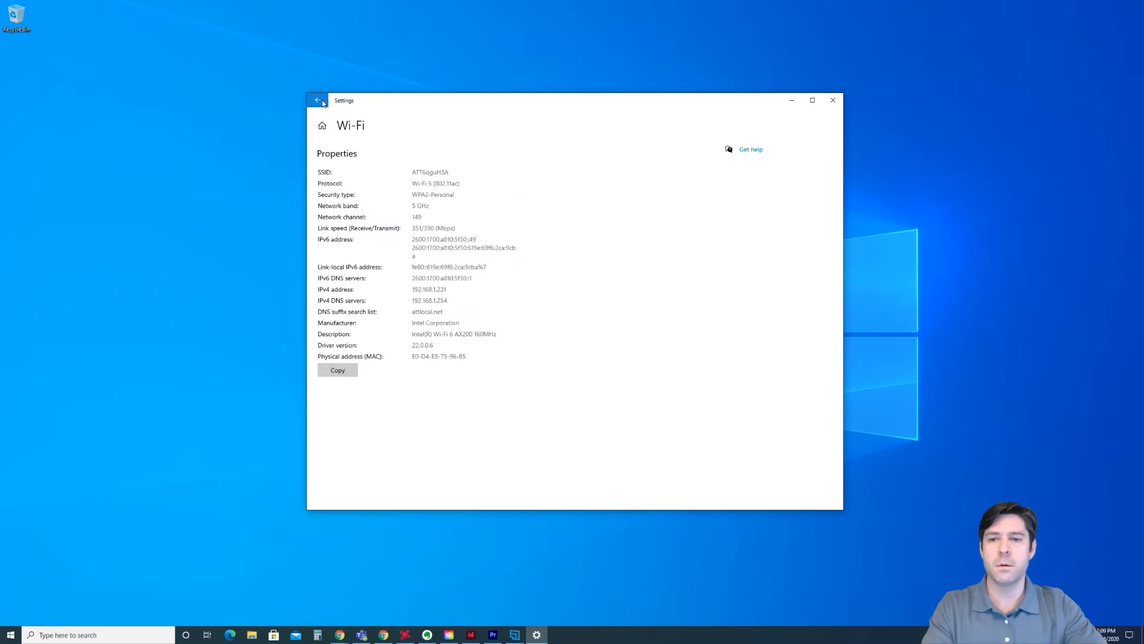
pyautogui.click(318, 100)
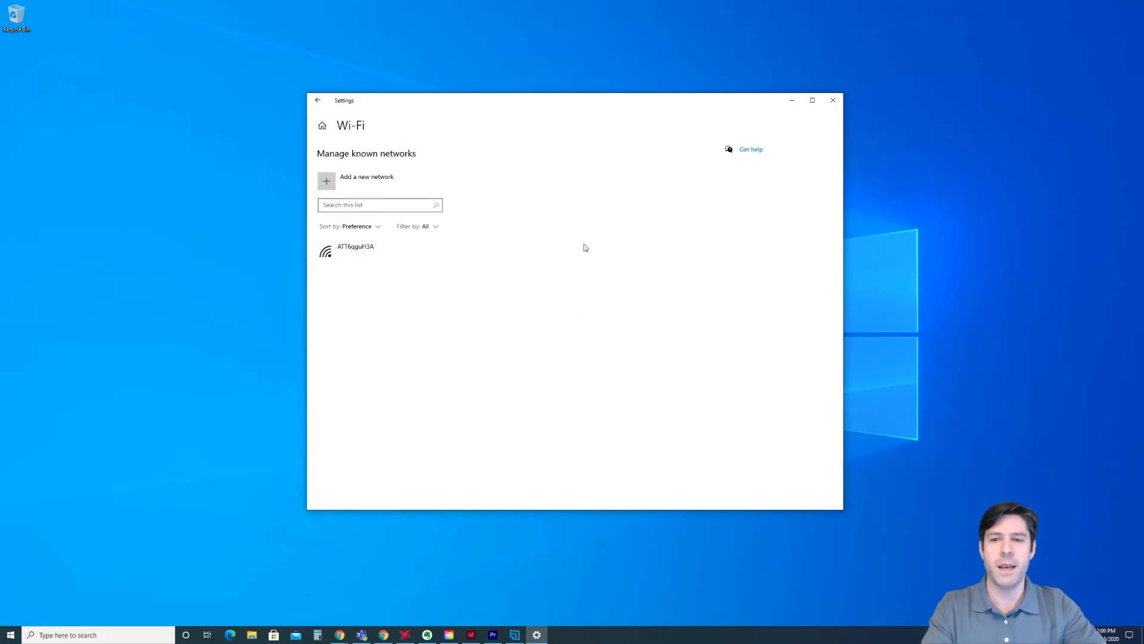
pyautogui.moveTo(399, 257)
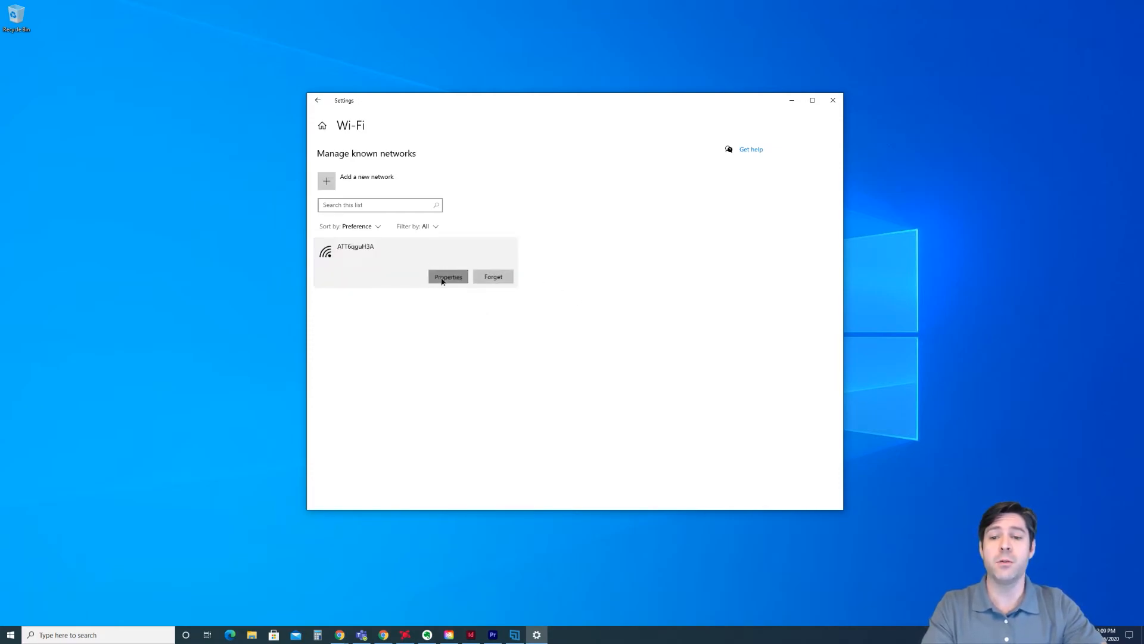
# Toggle the saved network's metered connection on then off, and return to Wi-Fi.
pyautogui.click(448, 276)
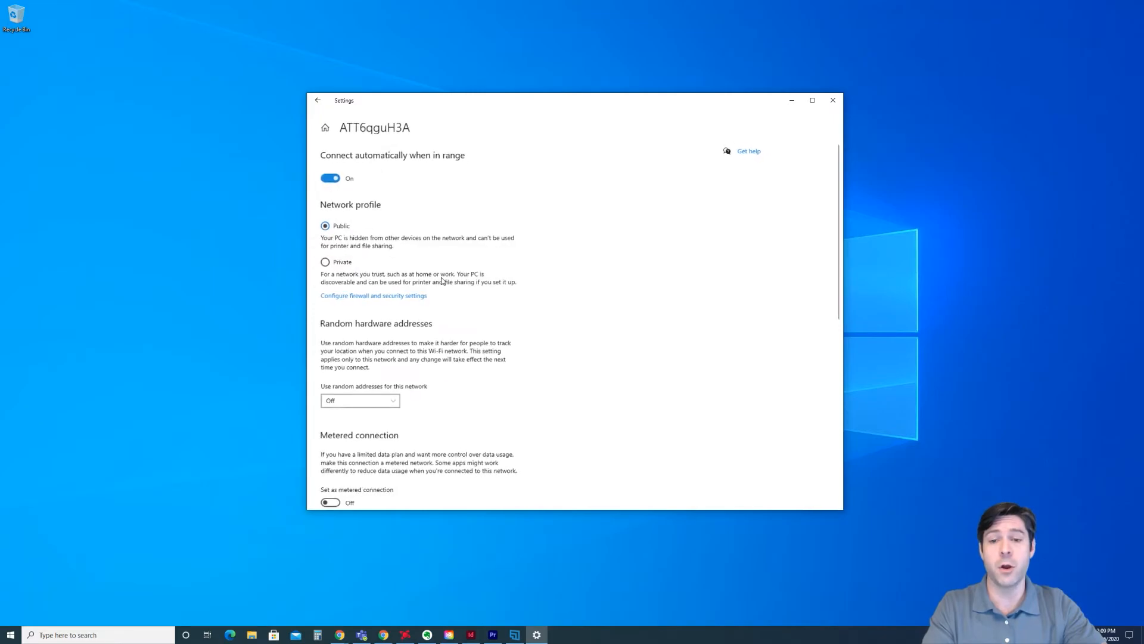
pyautogui.scroll(-3)
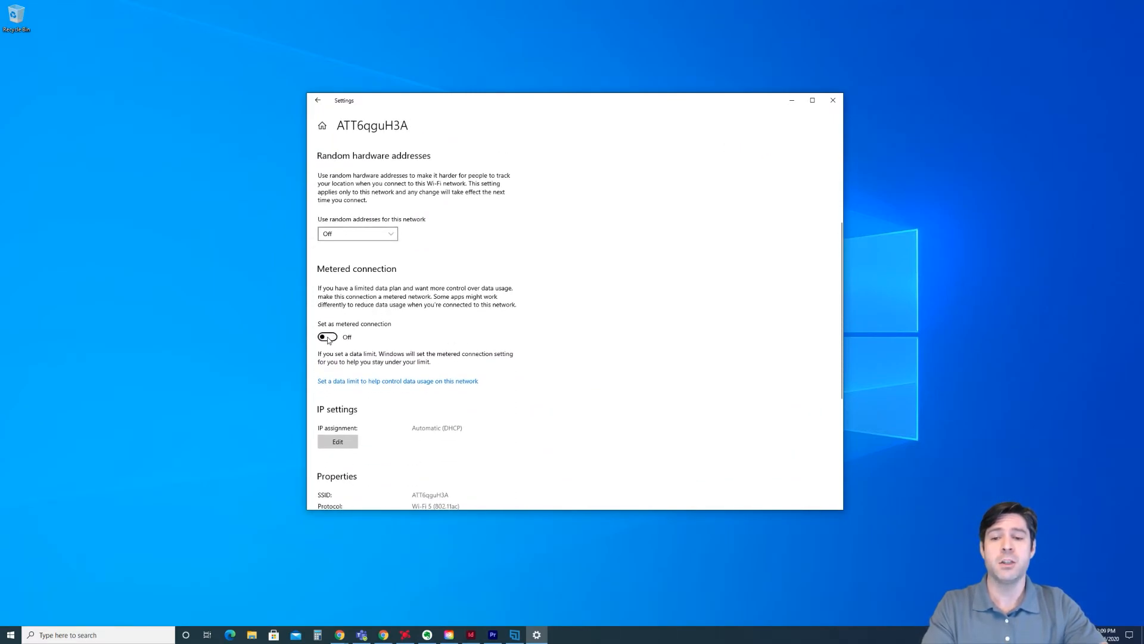
pyautogui.click(326, 336)
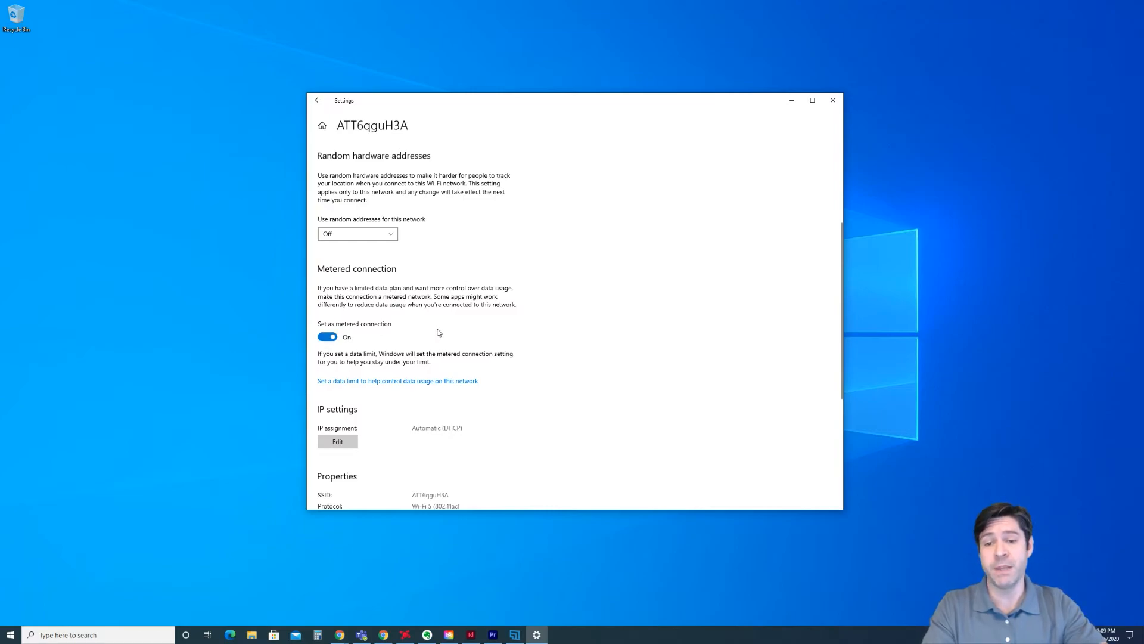
pyautogui.moveTo(449, 325)
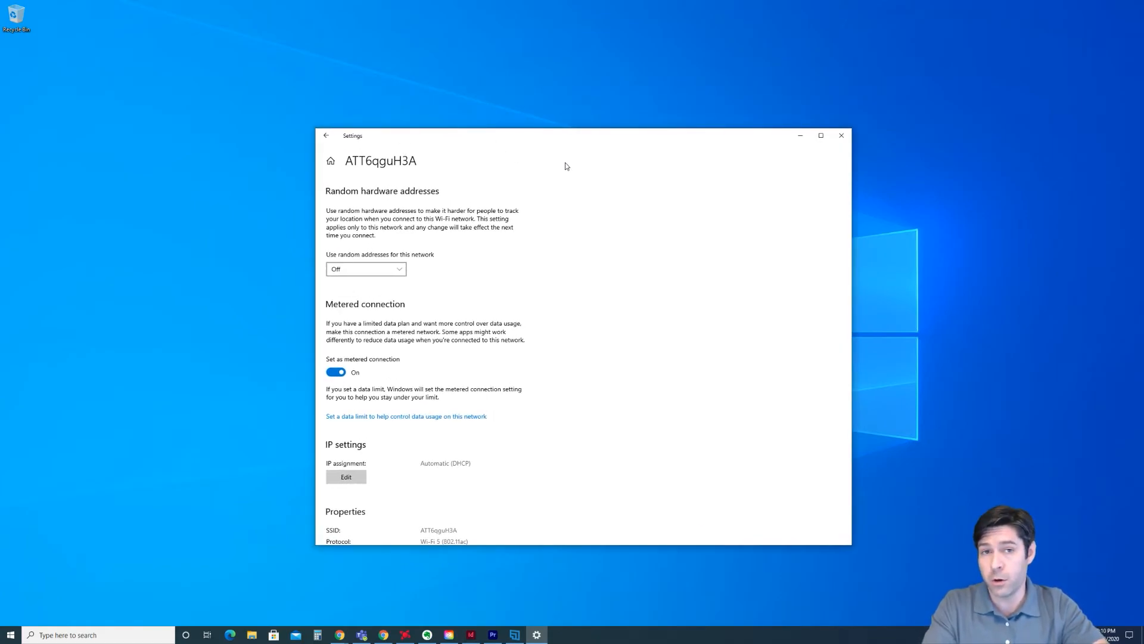
pyautogui.moveTo(555, 143)
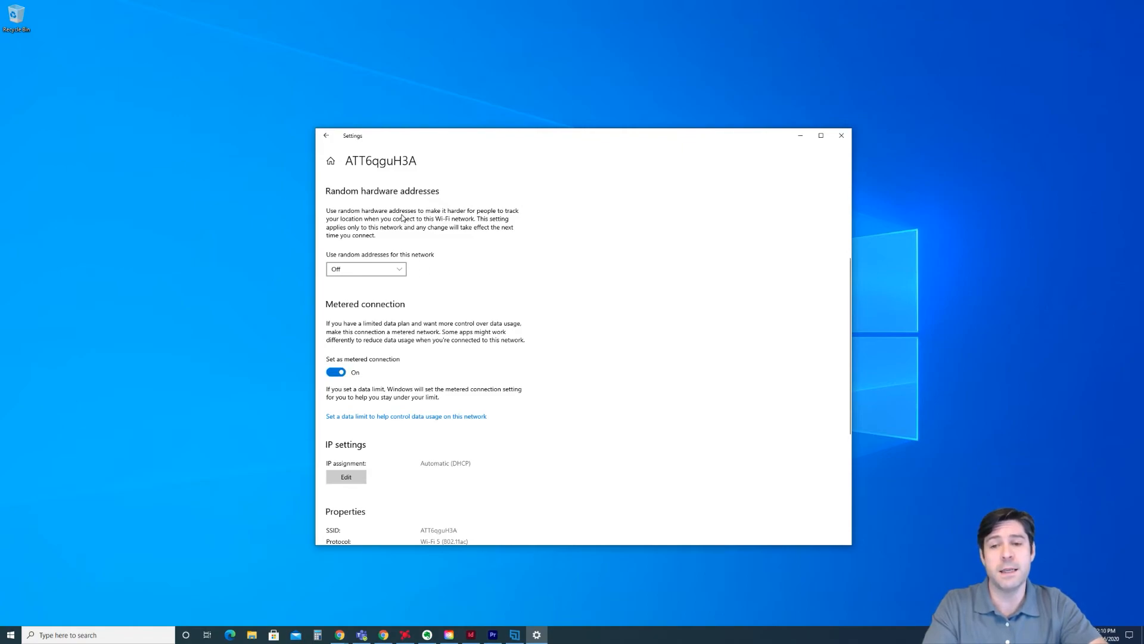
pyautogui.moveTo(418, 145)
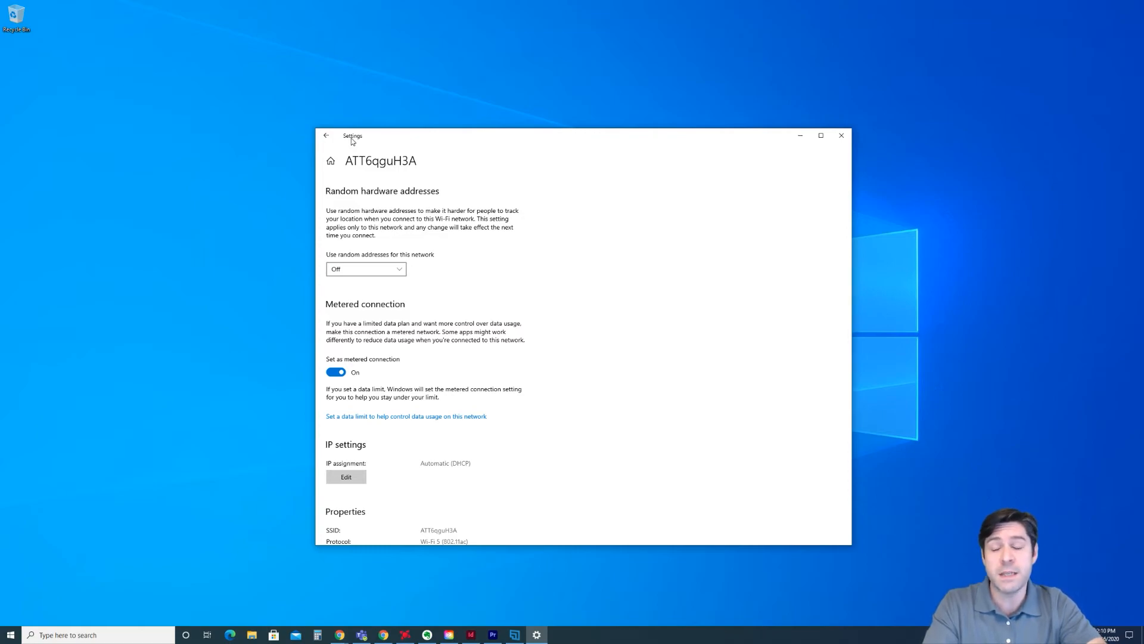
pyautogui.click(335, 371)
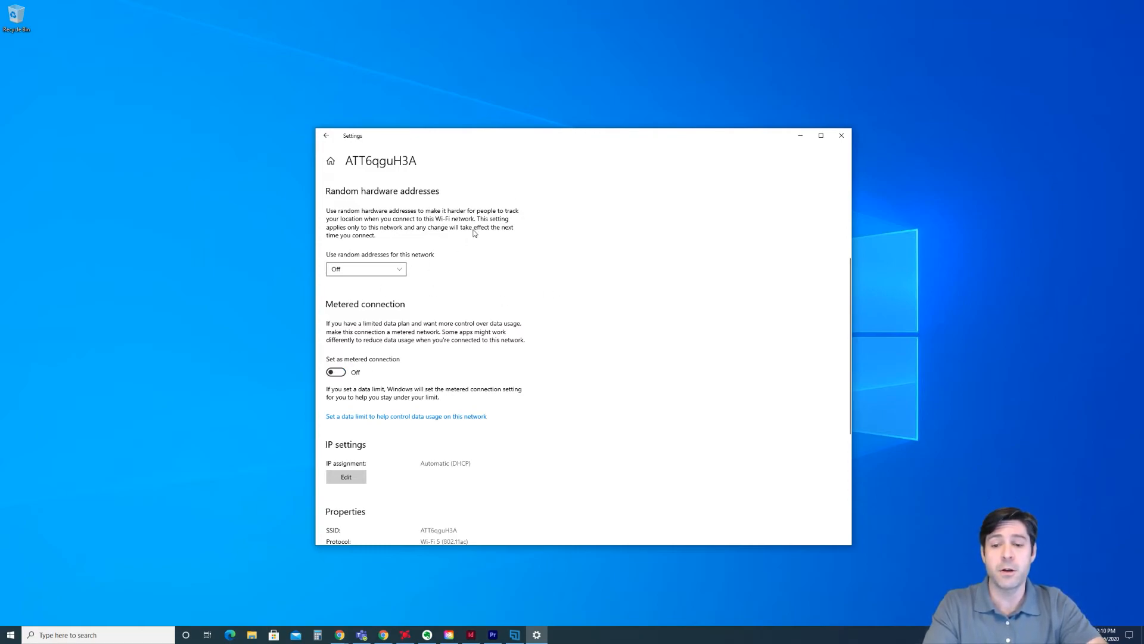
pyautogui.click(326, 135)
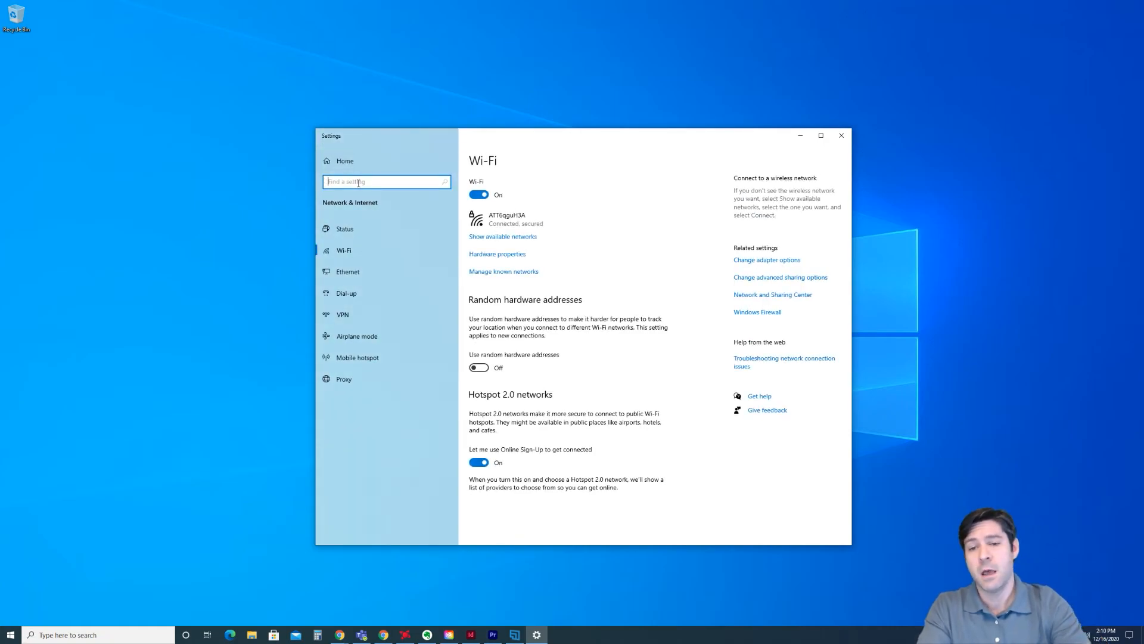
# Search settings for 'update' and open the Windows Update page with its pending restart.
pyautogui.write('update')
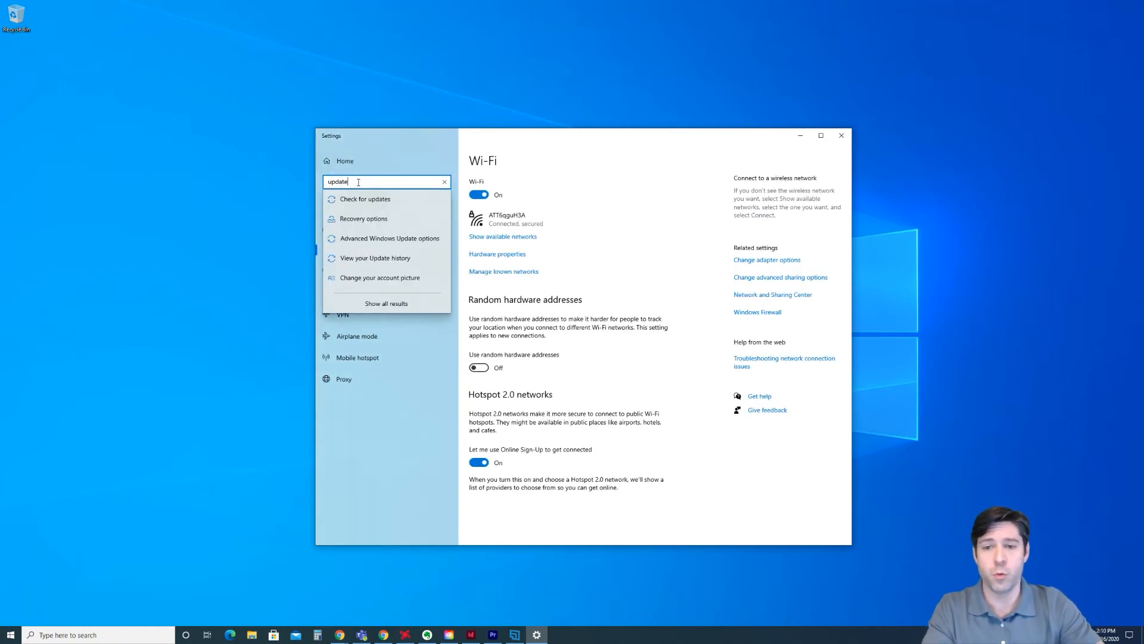
pyautogui.click(364, 199)
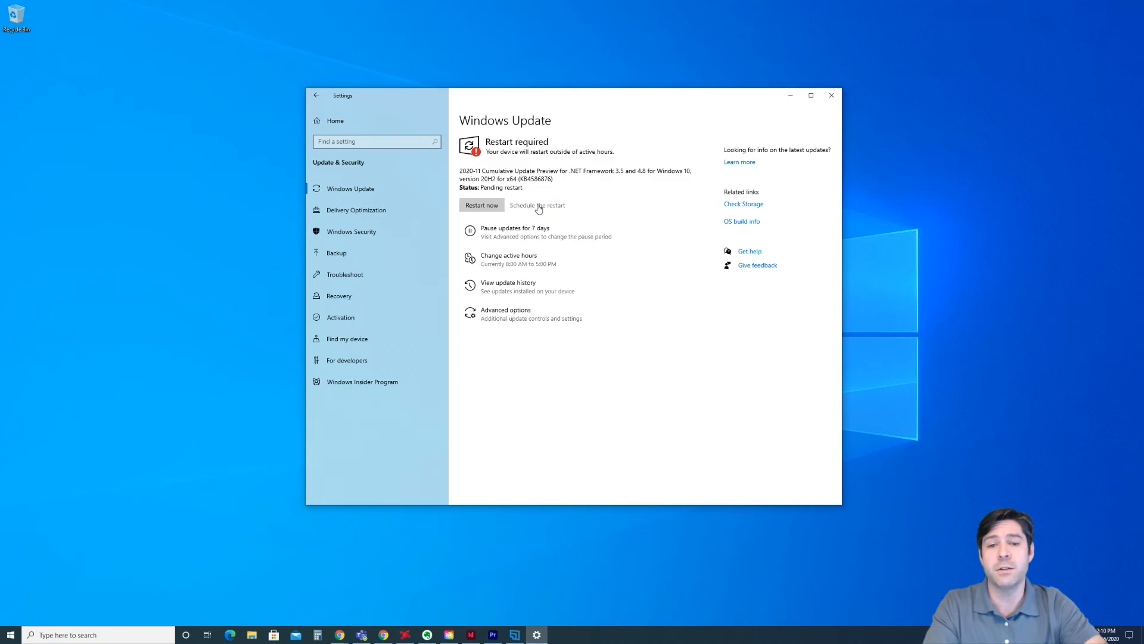
# Schedule the update restart for today at 11:40 PM, then close Settings.
pyautogui.click(537, 205)
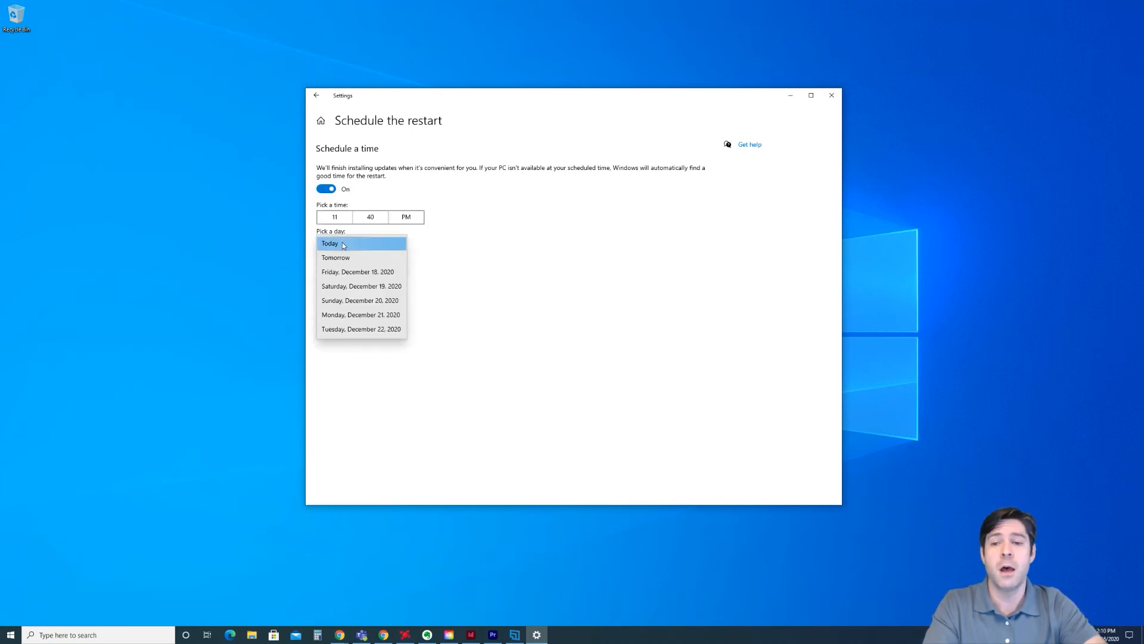
pyautogui.click(330, 243)
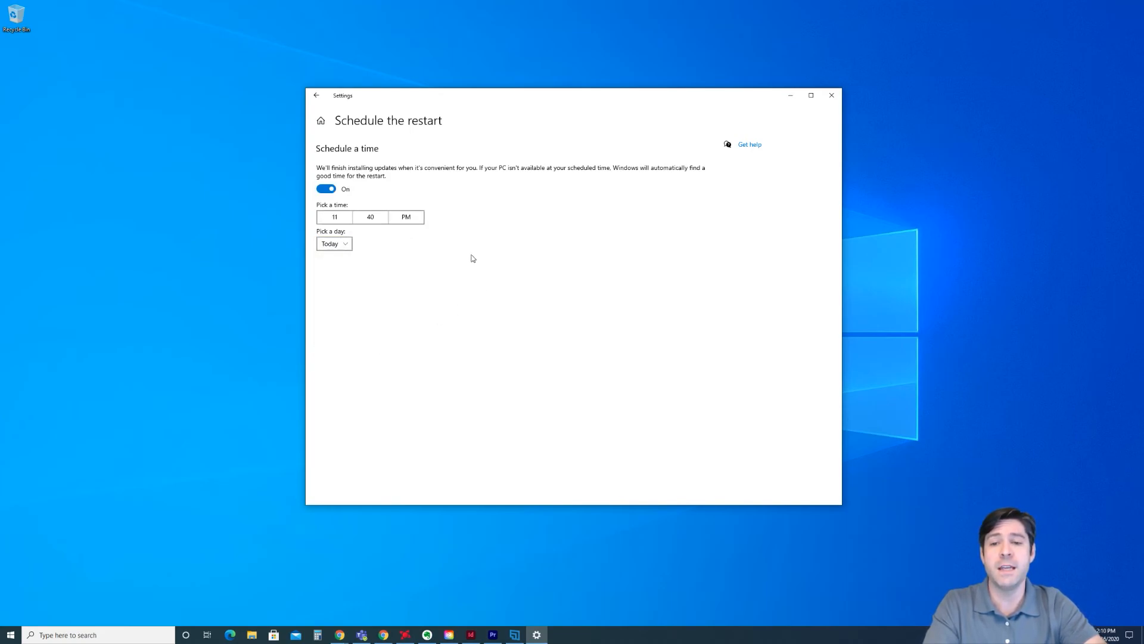
pyautogui.moveTo(445, 172)
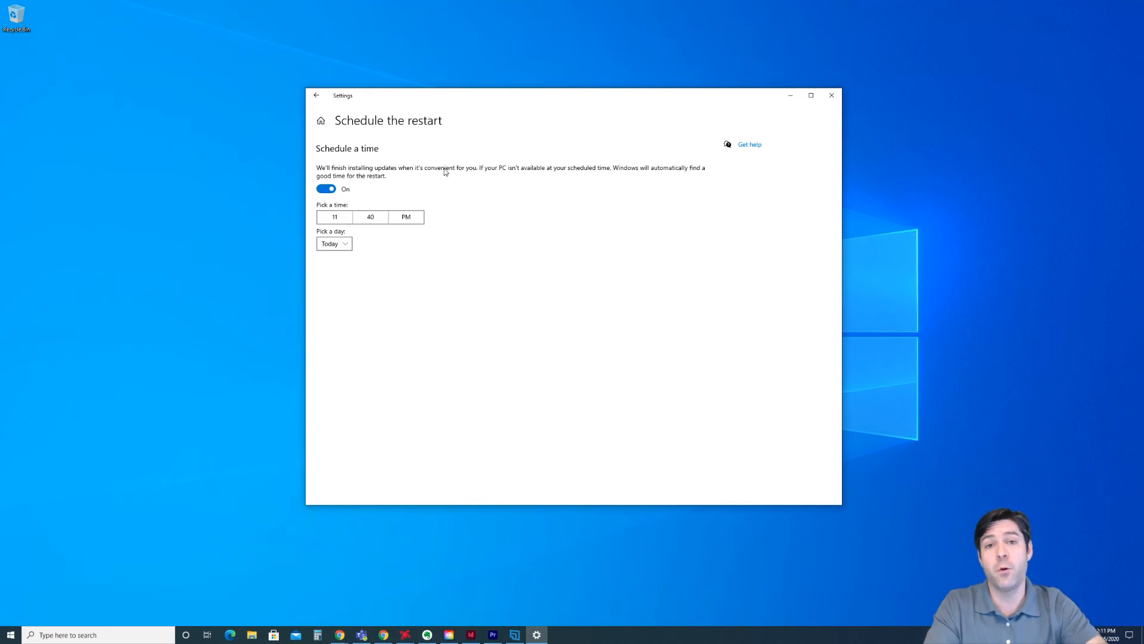
pyautogui.click(325, 189)
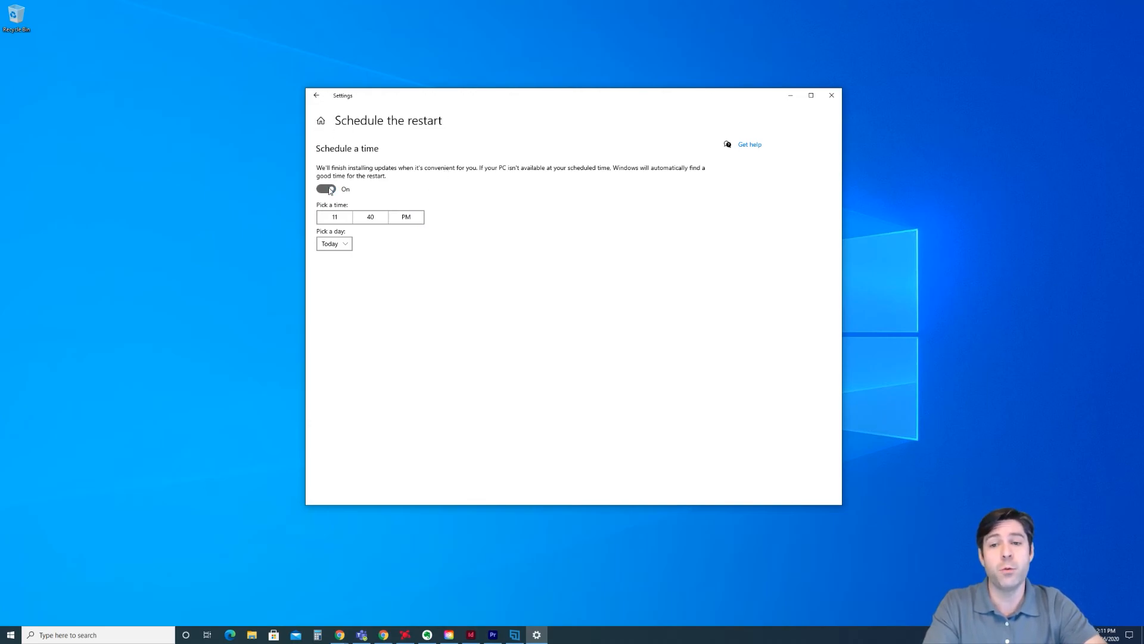
pyautogui.click(316, 94)
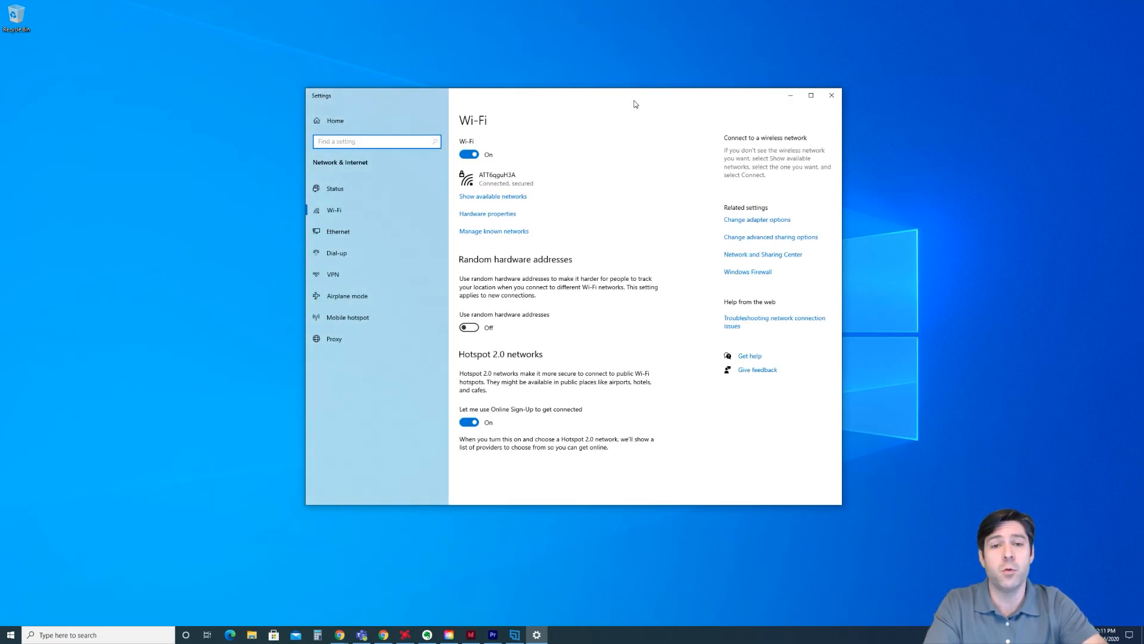
pyautogui.click(830, 95)
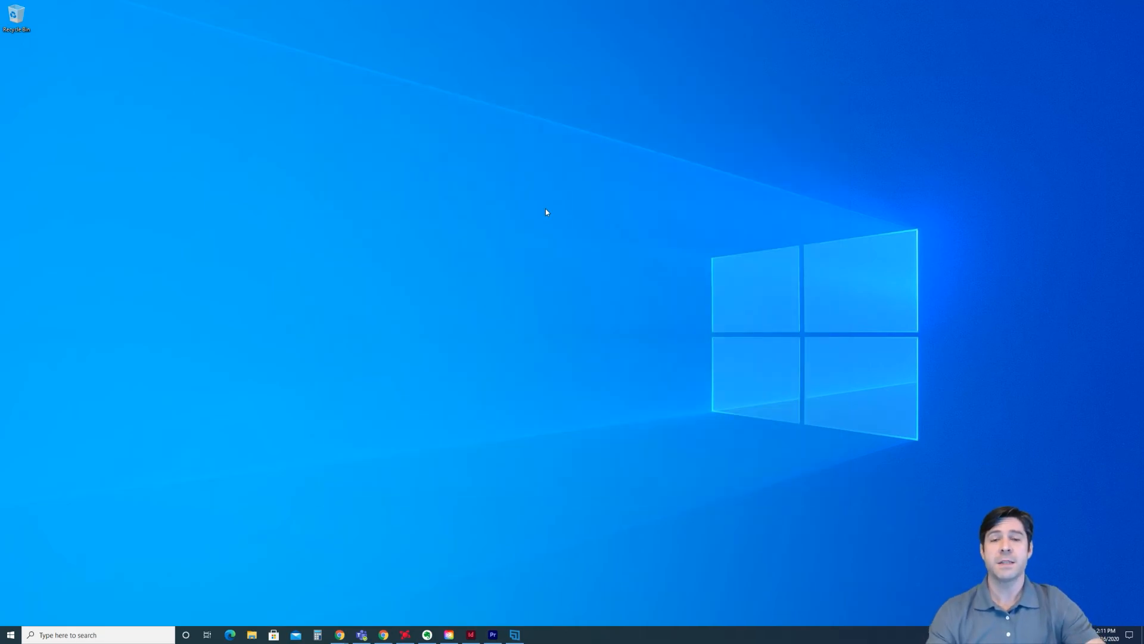